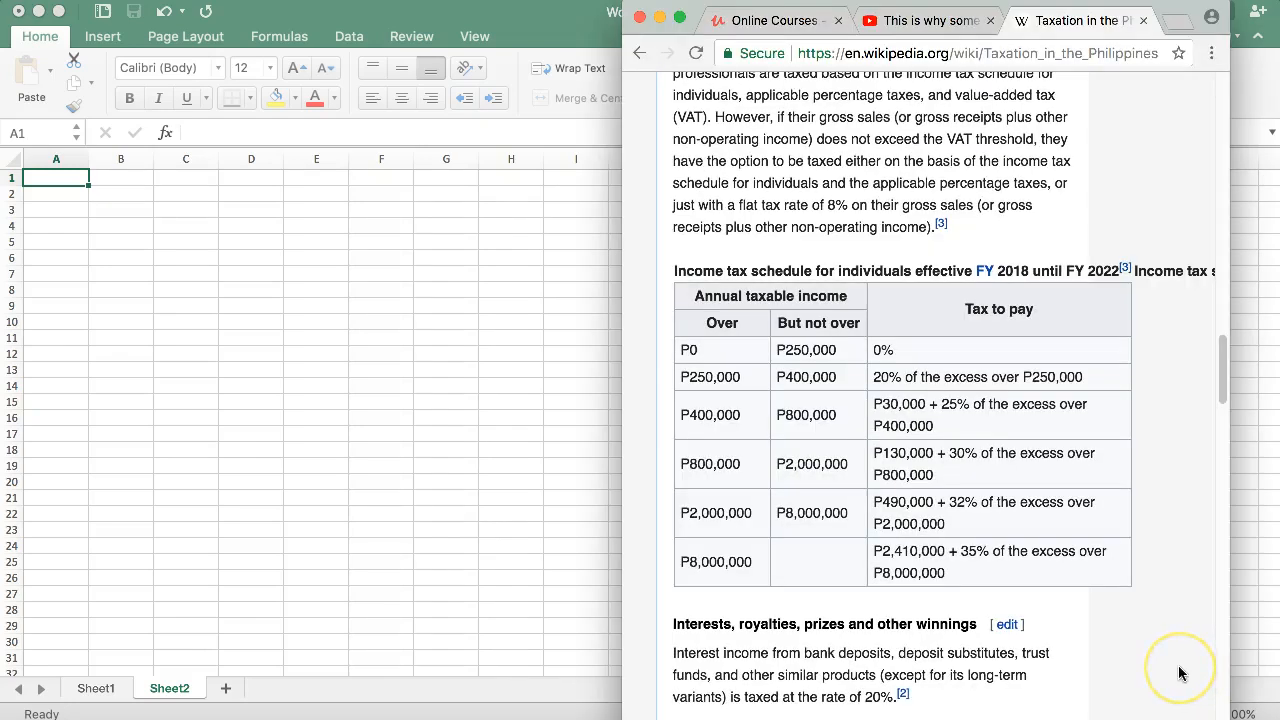
mouse_move(1182, 672)
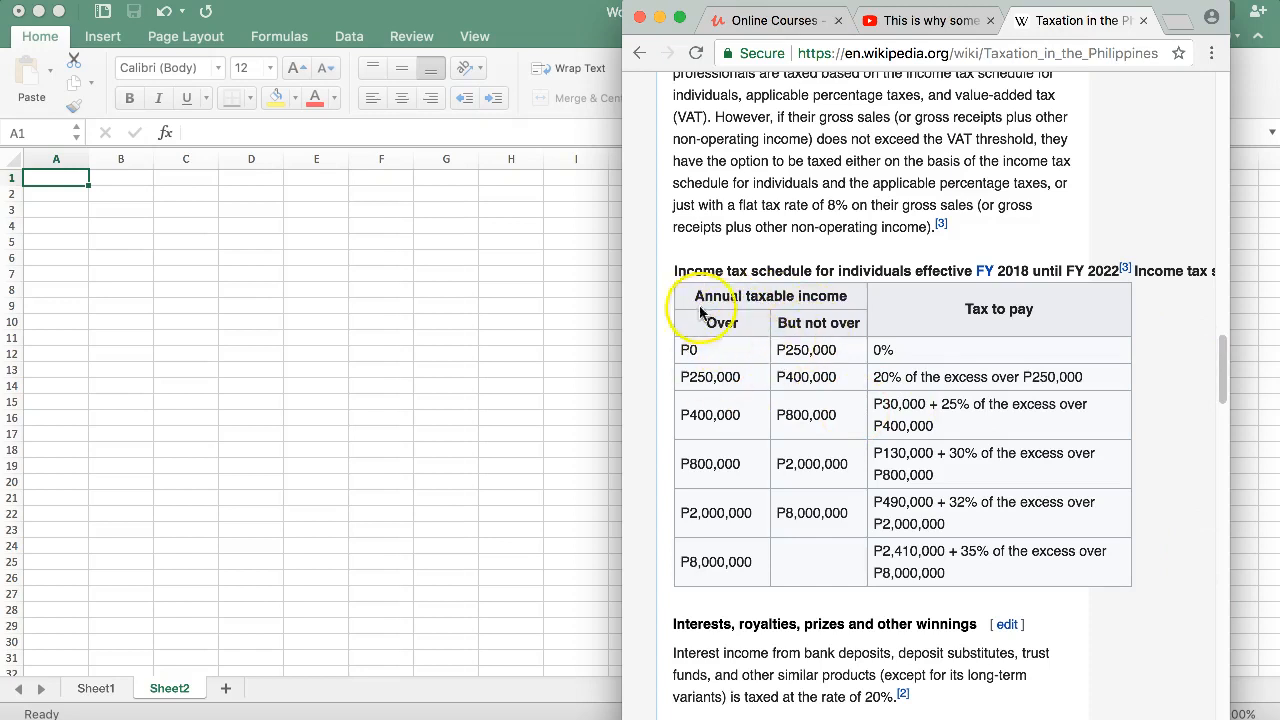
mouse_move(713, 536)
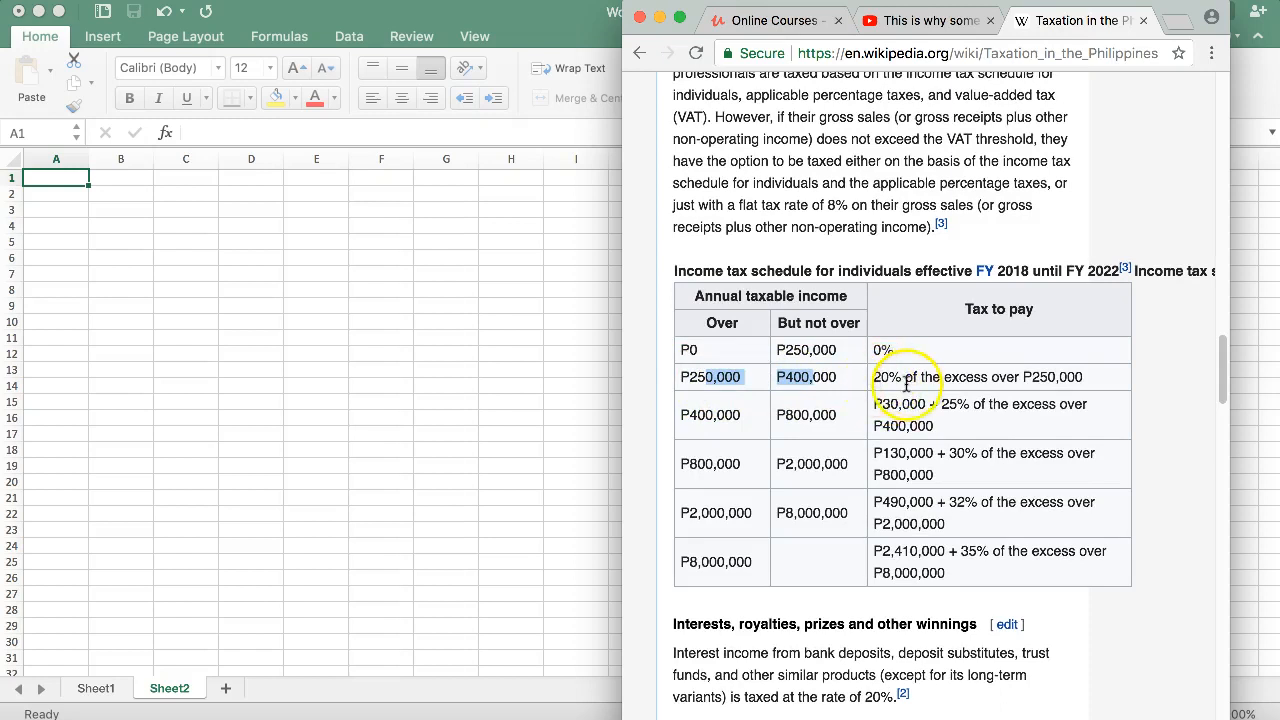
mouse_move(955, 378)
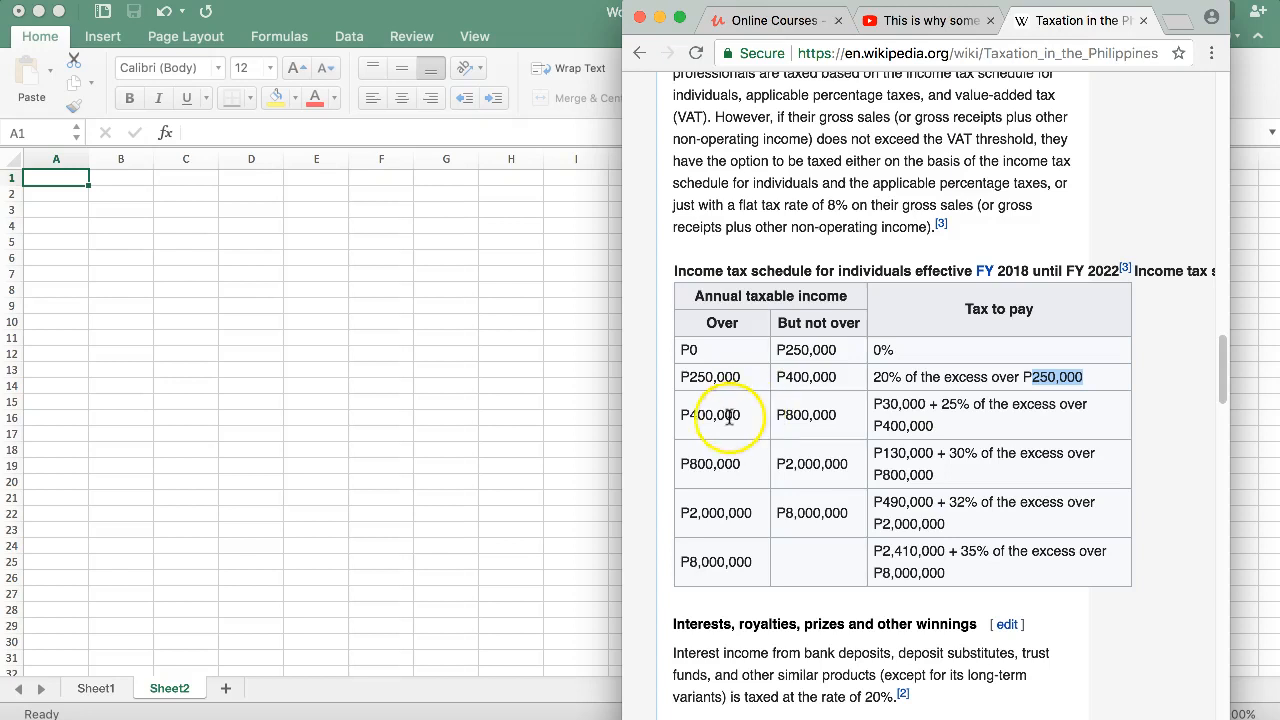
mouse_move(870, 410)
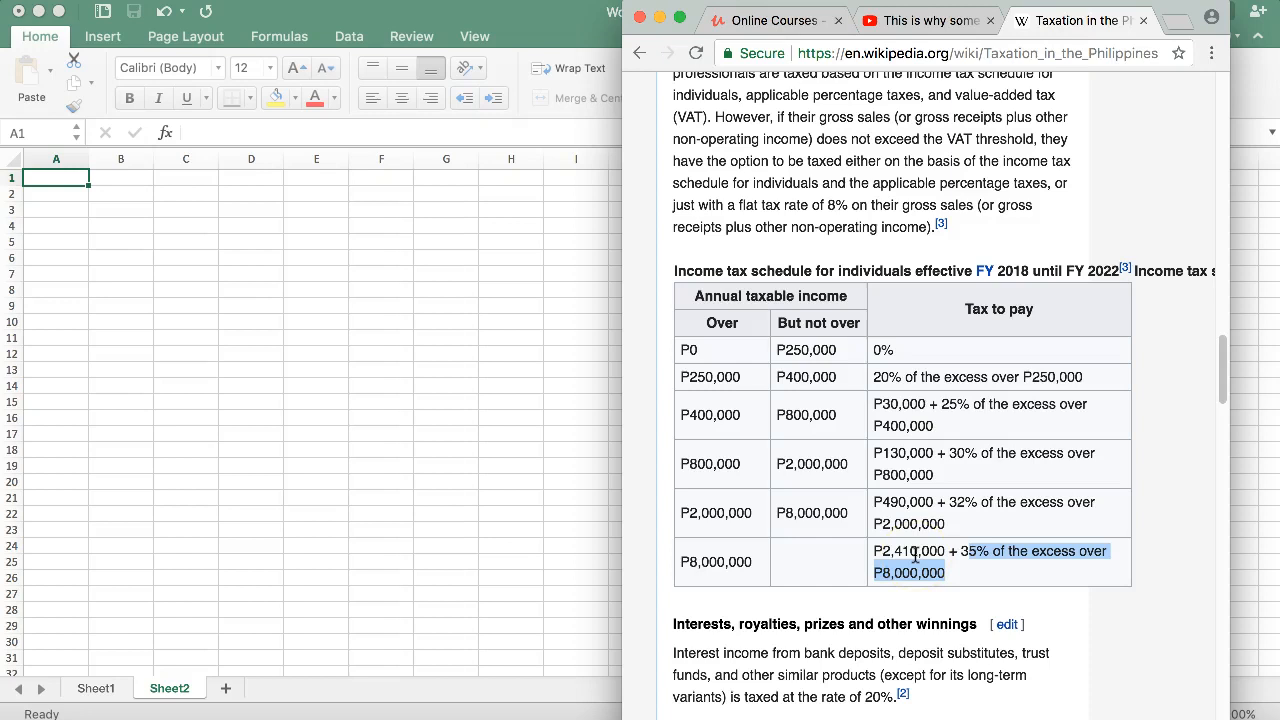
mouse_move(858, 406)
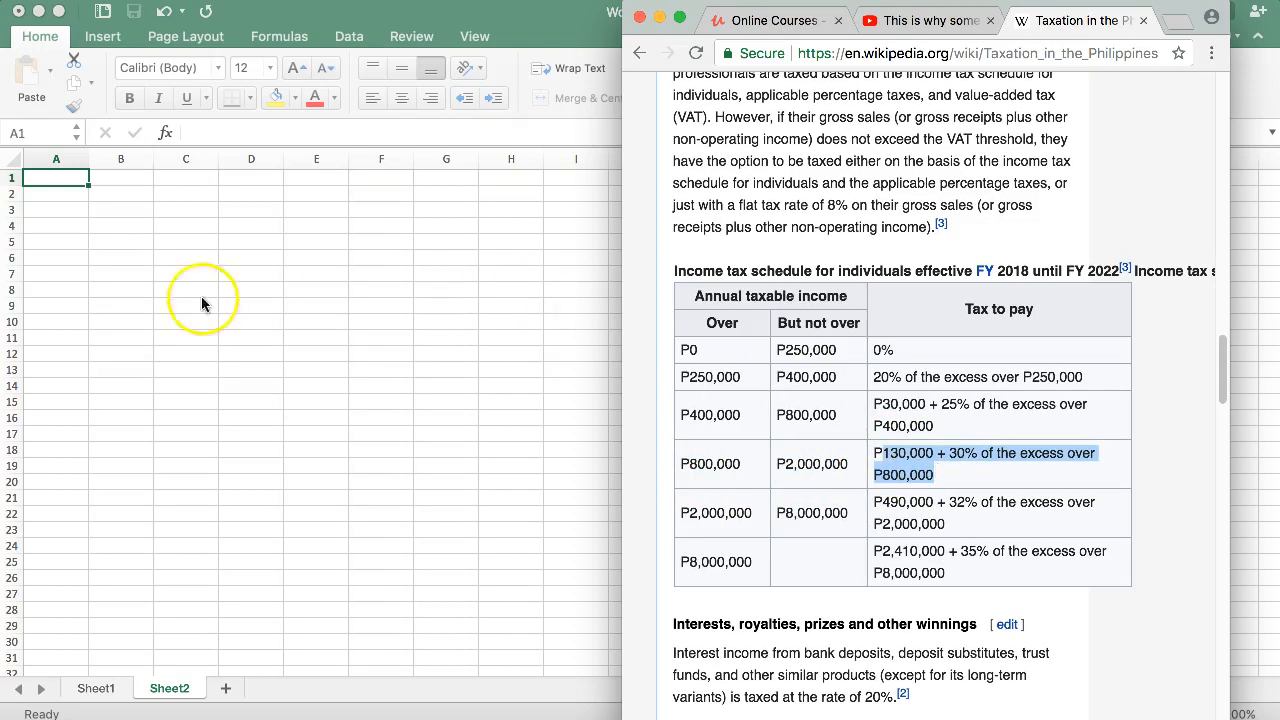
mouse_move(960, 432)
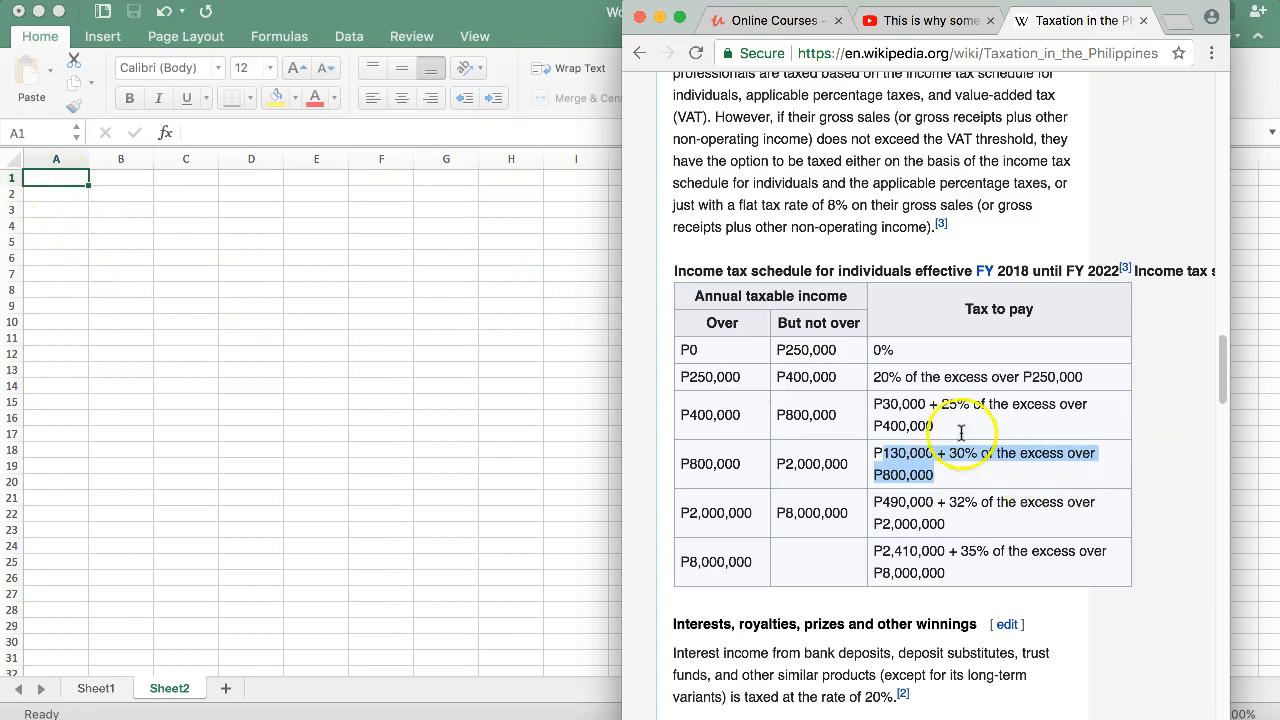
mouse_move(808, 431)
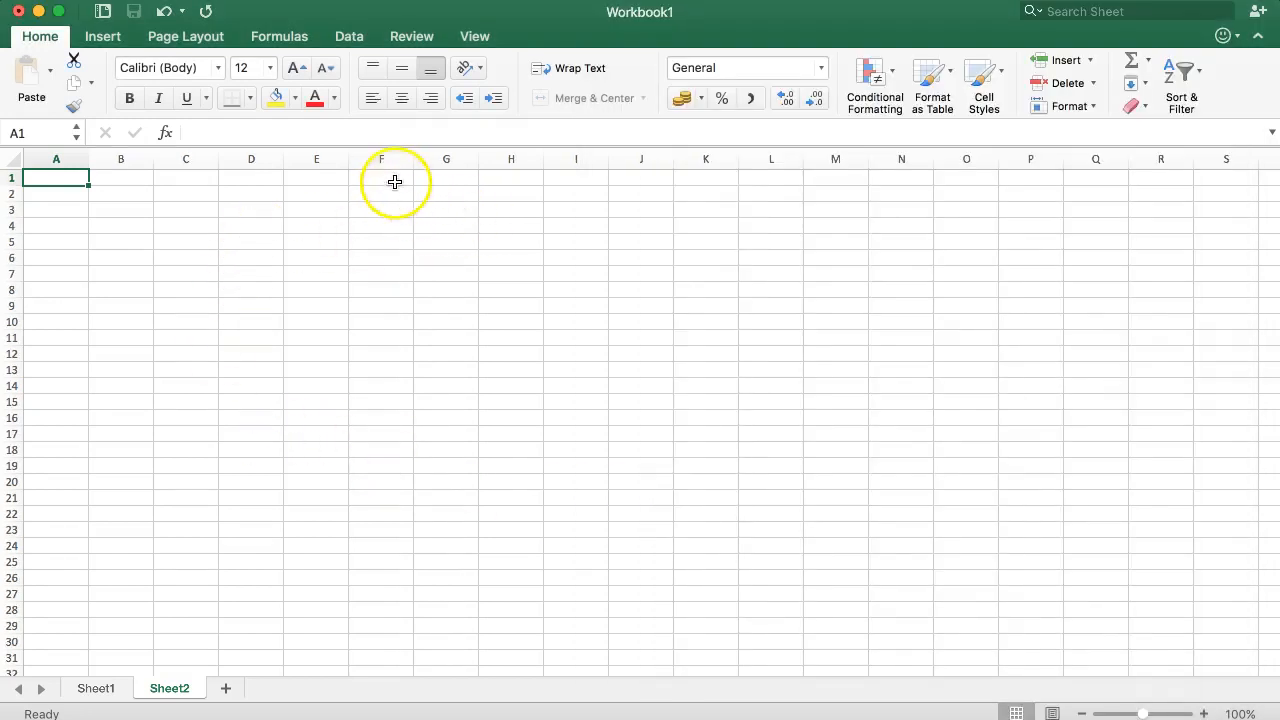
Paste the copied Wikipedia tax schedule at F1 and select cell A1
key("cmd+v")
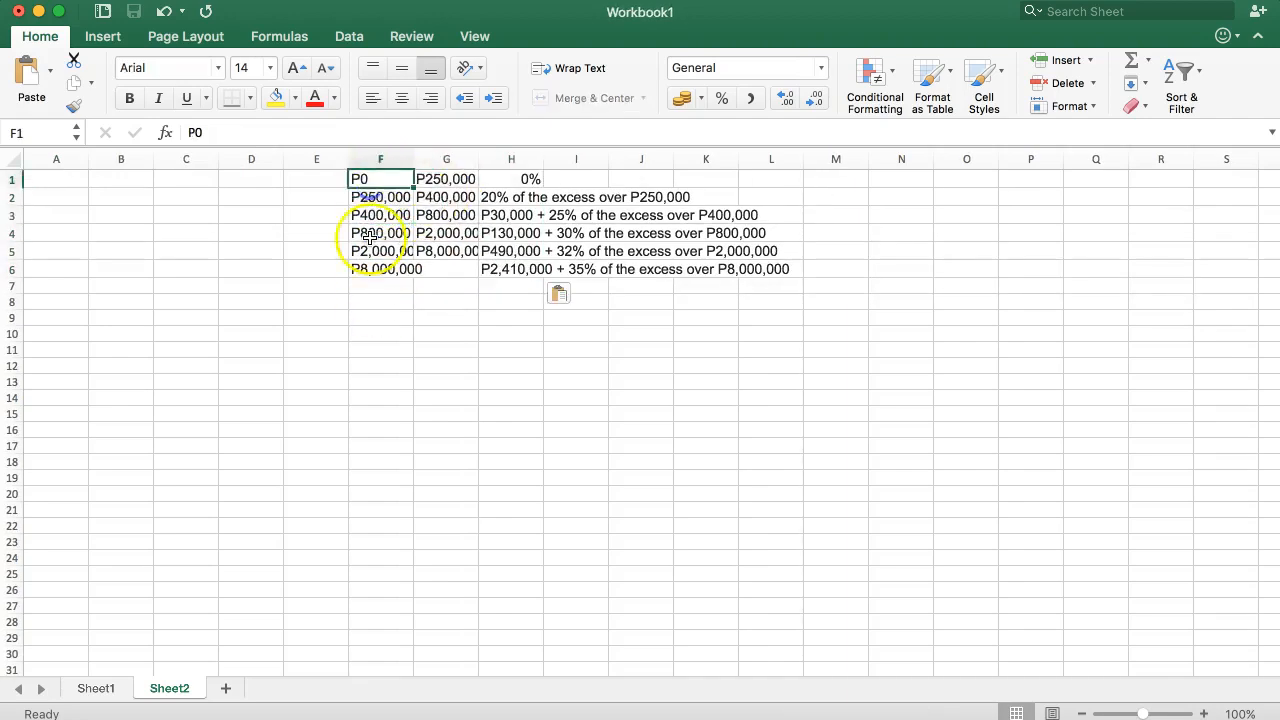
left_click(56, 179)
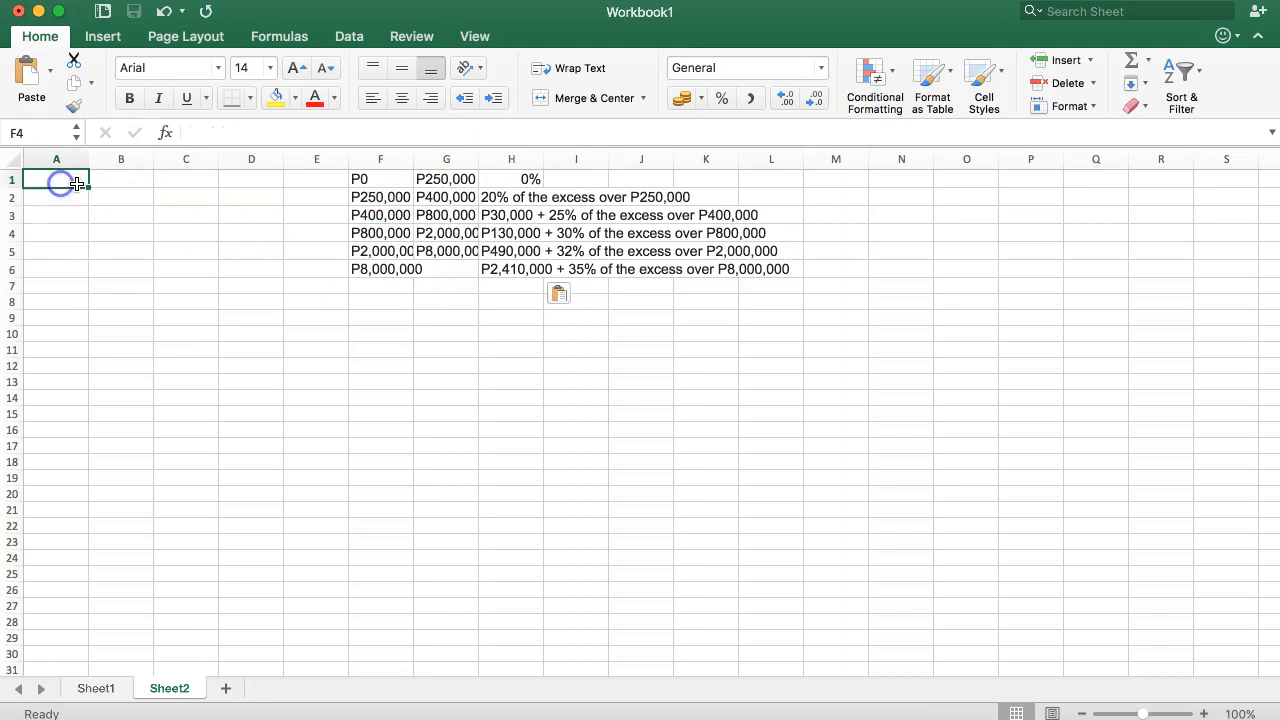
left_click(56, 179)
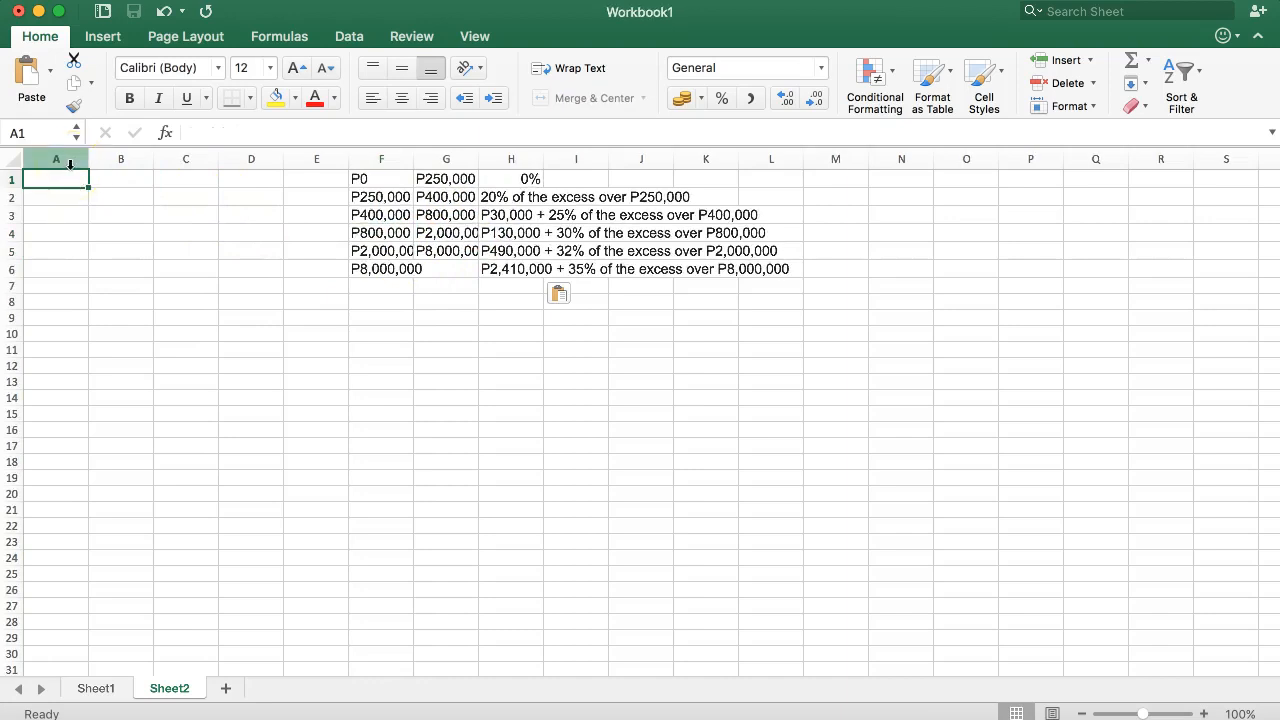
Type the 'Philippine Tax Table' title and fill labels Bracket 1 through Bracket 6 down column A
type("P")
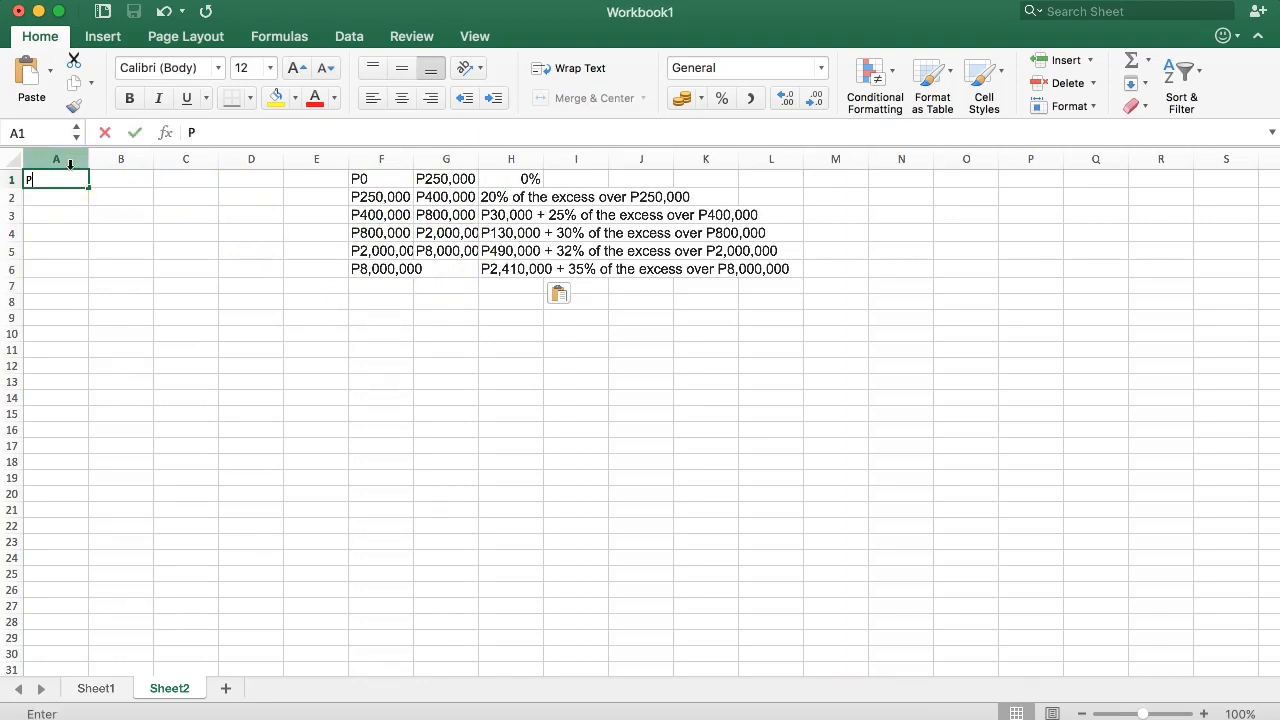
type("hilippine Tax Table")
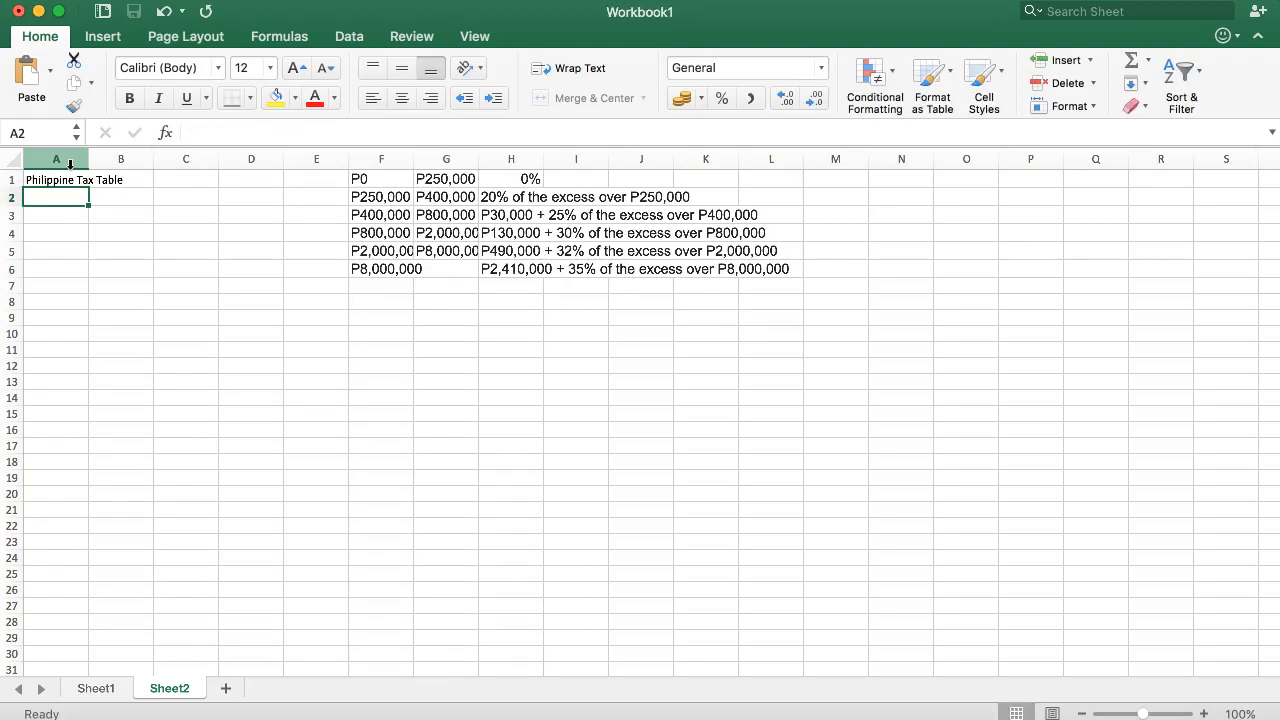
type("Brackets")
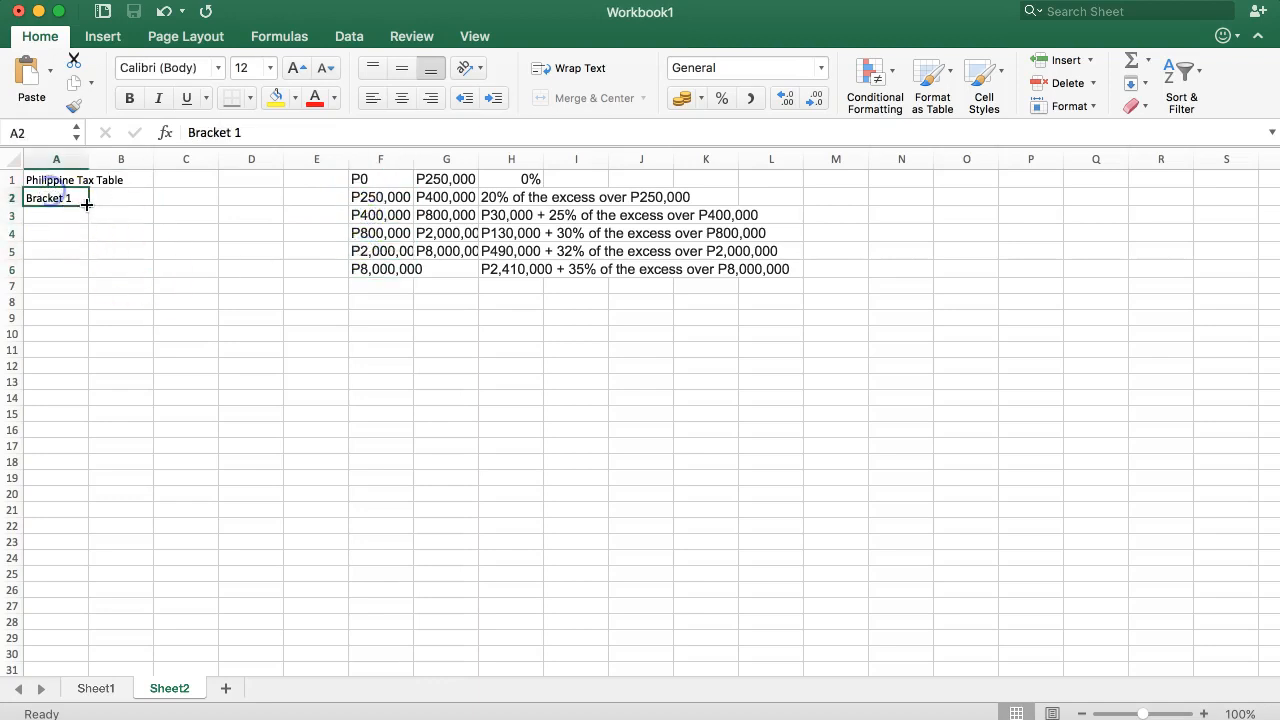
left_click_drag(57, 205, 57, 287)
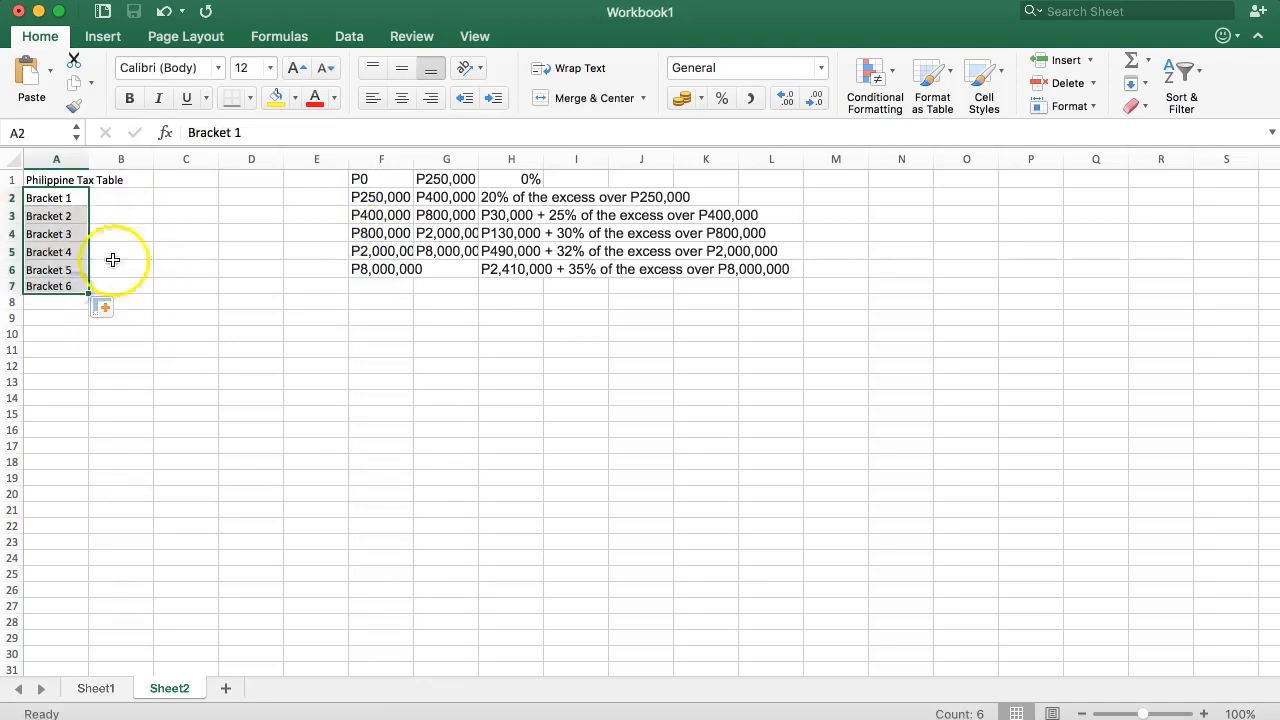
Enter the bracket lower bounds 0 through 8000000 in B2:B7
left_click(121, 180)
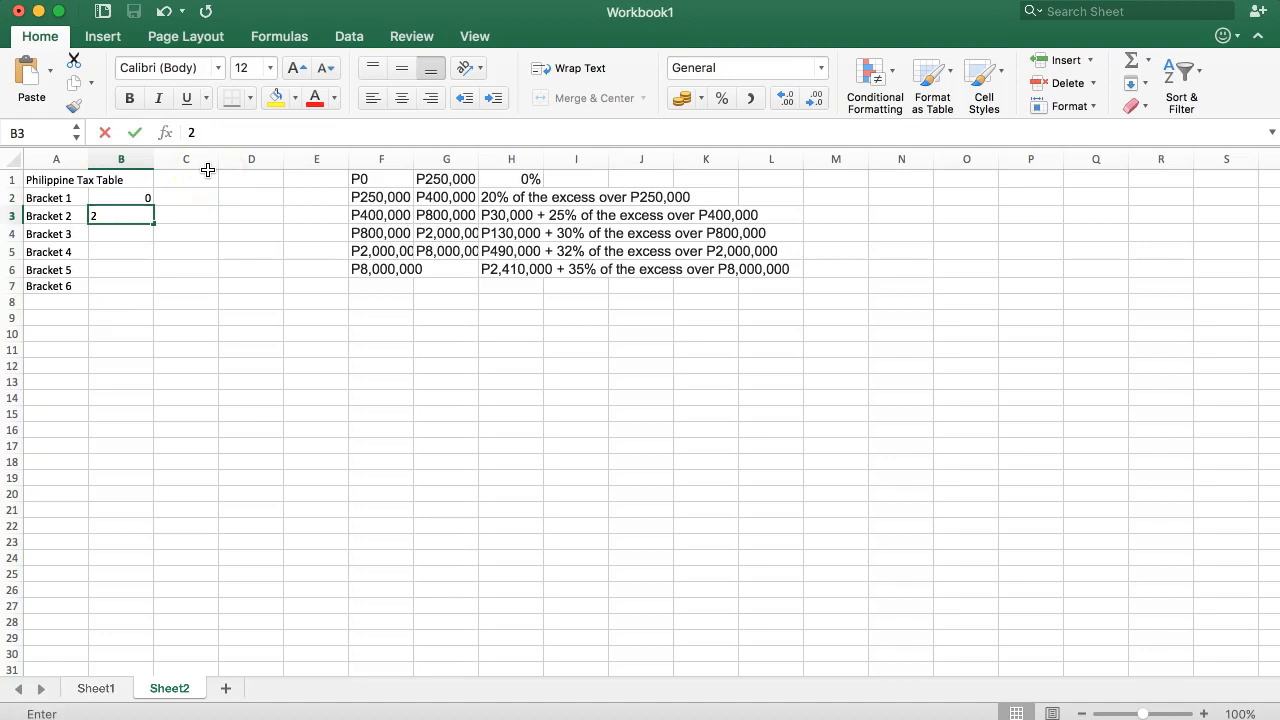
type("250000")
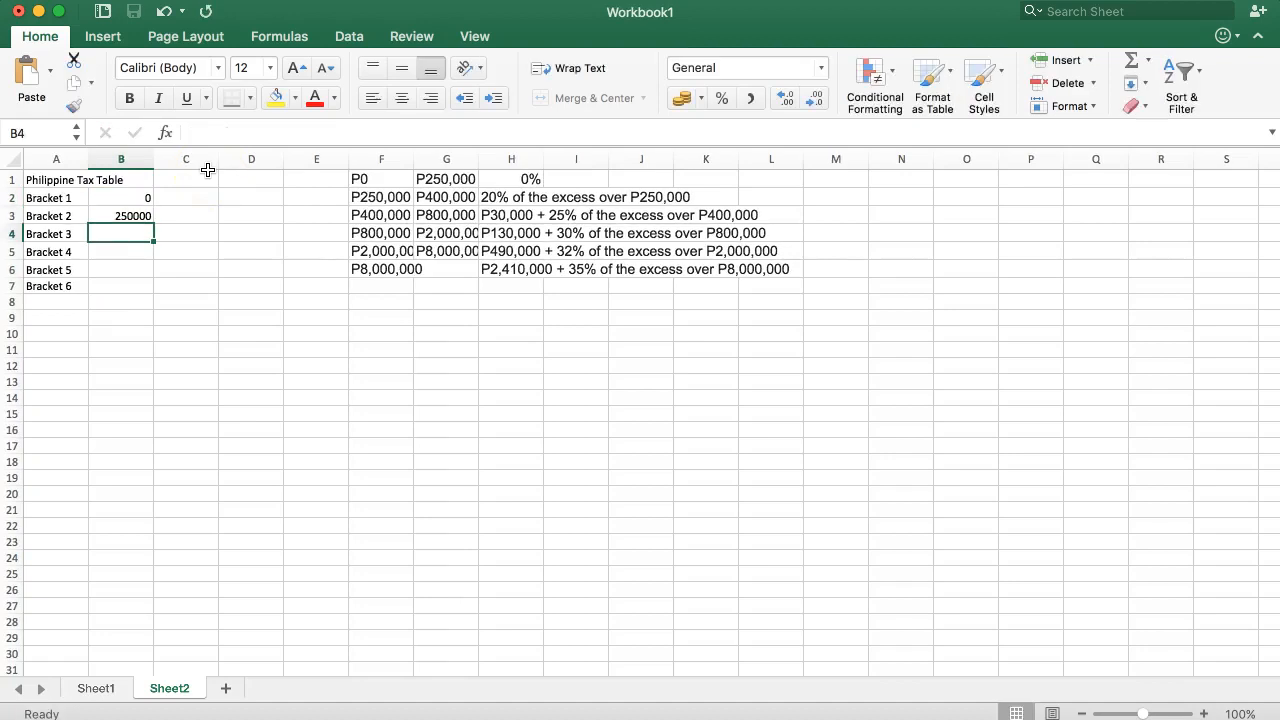
type("400000")
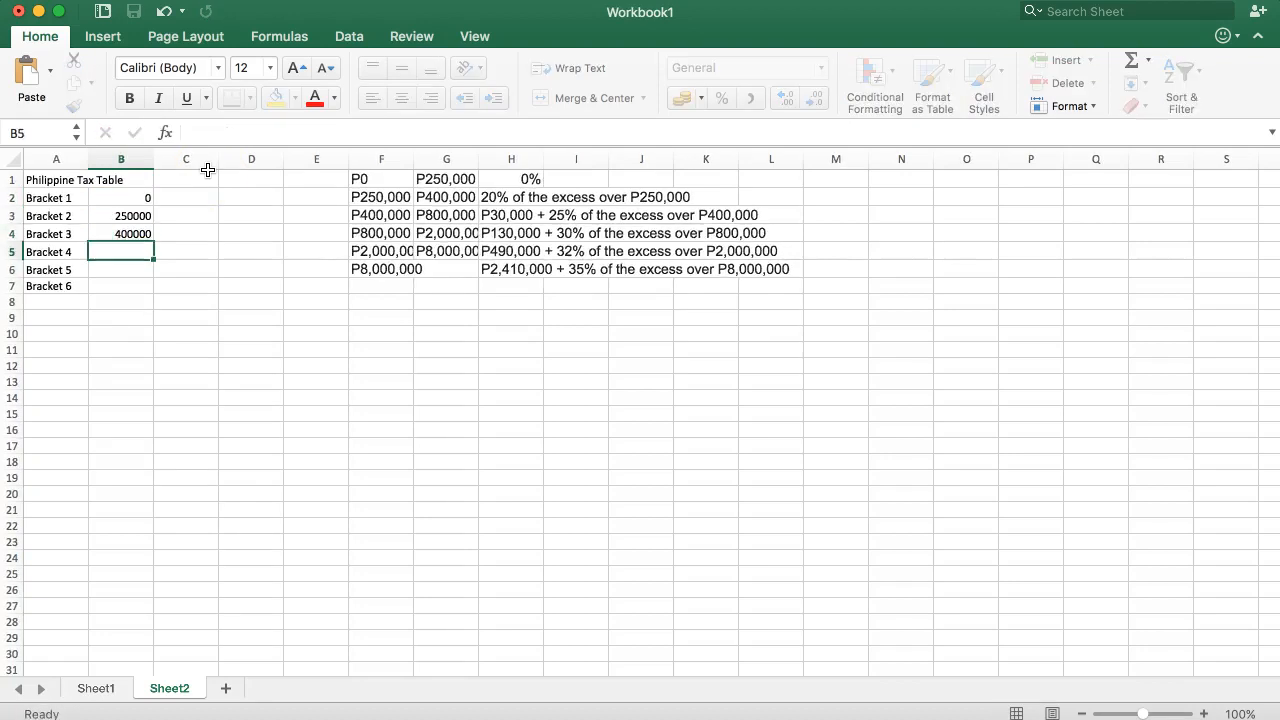
type("800000")
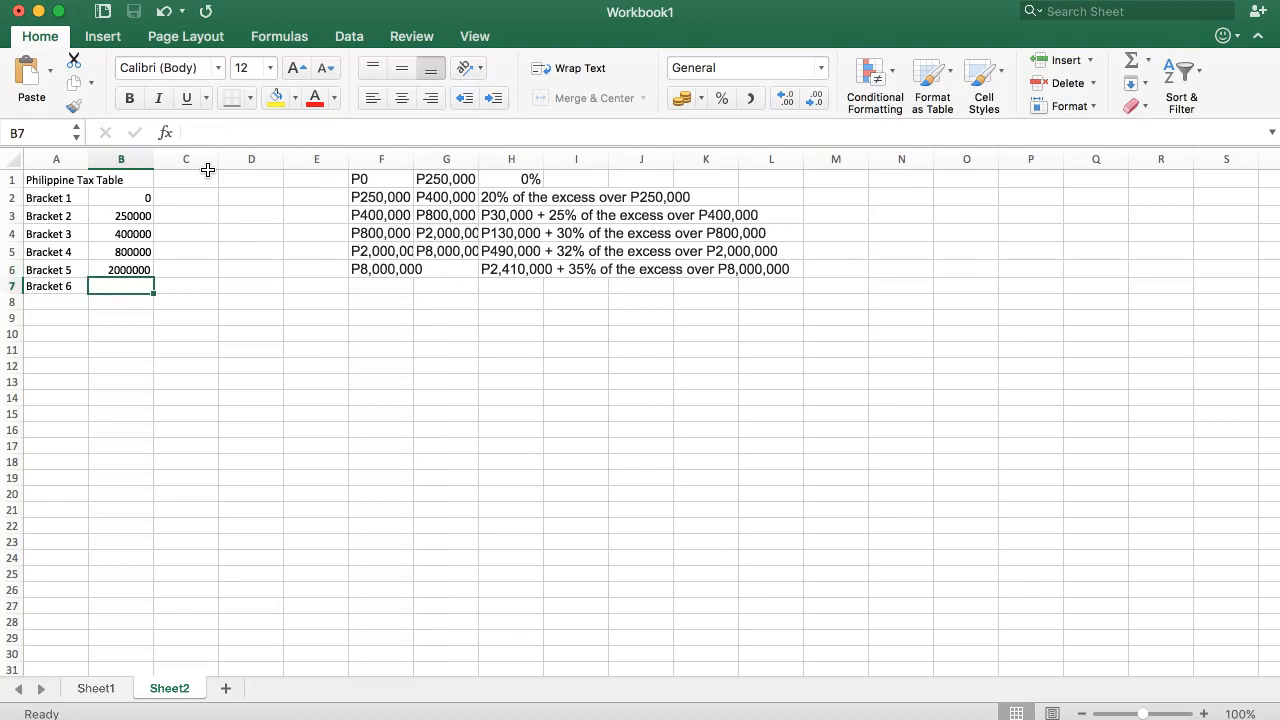
type("8000000")
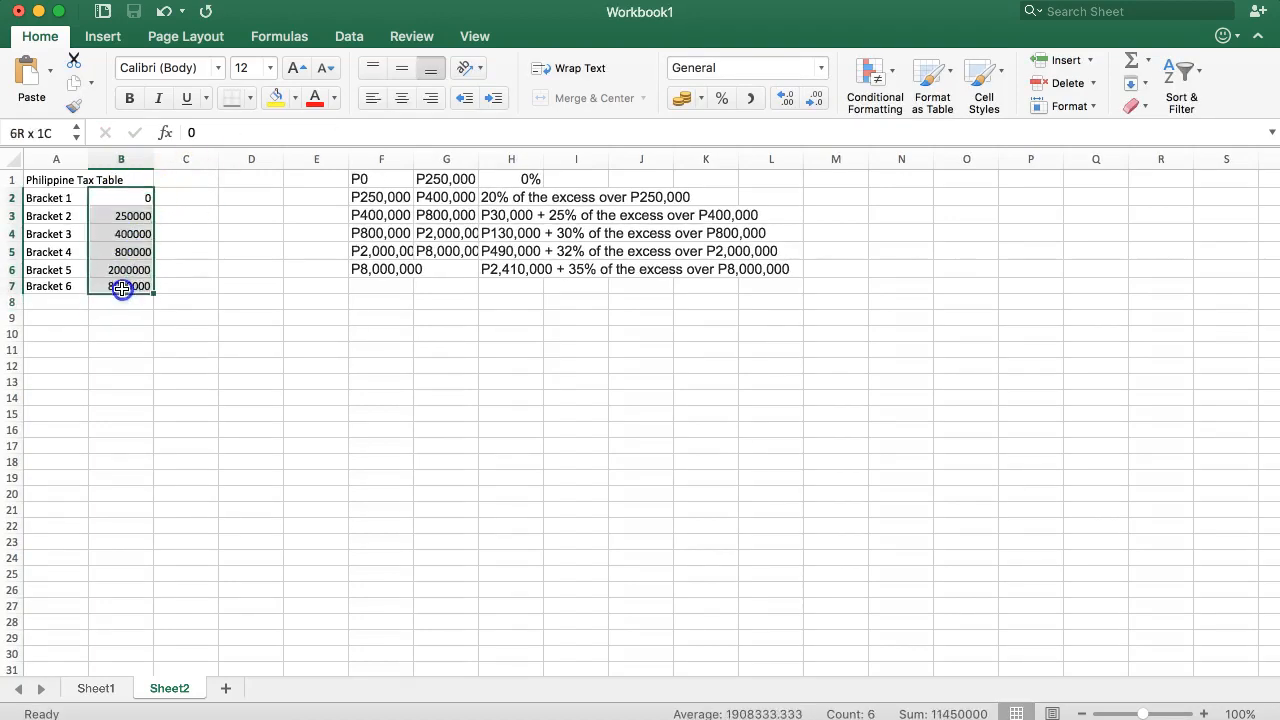
Enter upper limits 250000, 400000, 800000, 2000000 and 8000000 in C2:C6
left_click(186, 197)
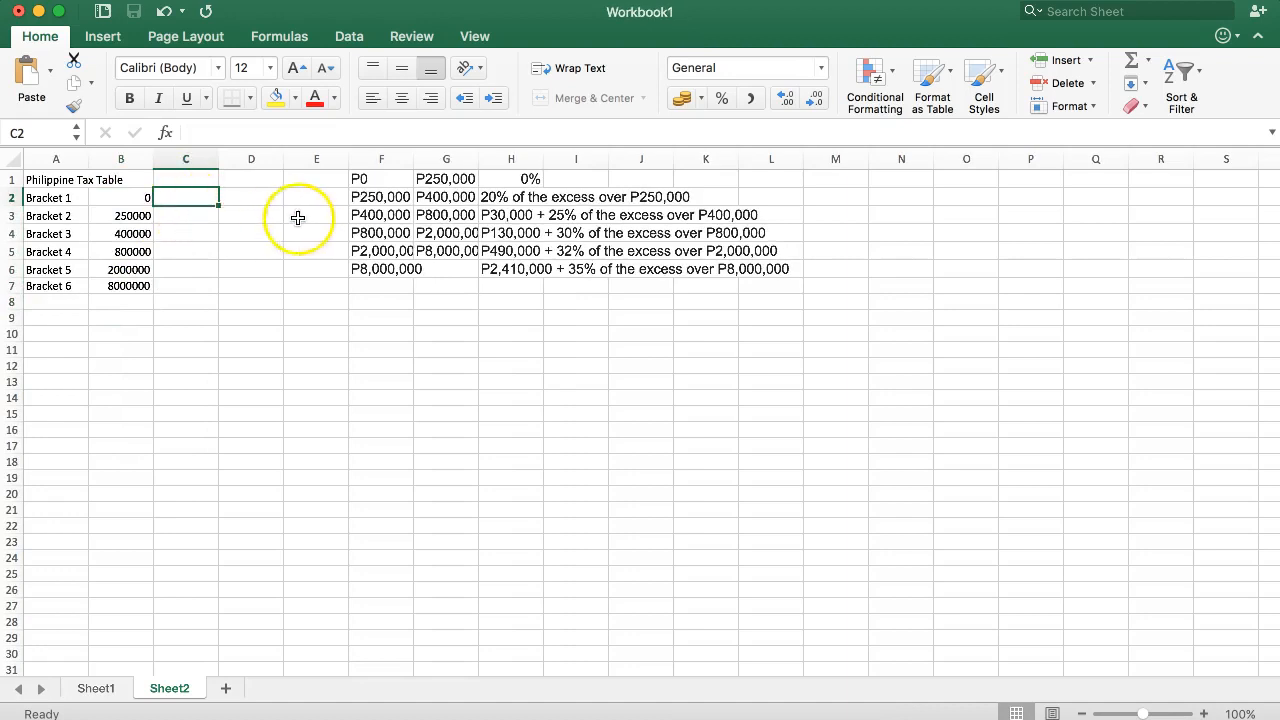
mouse_move(209, 244)
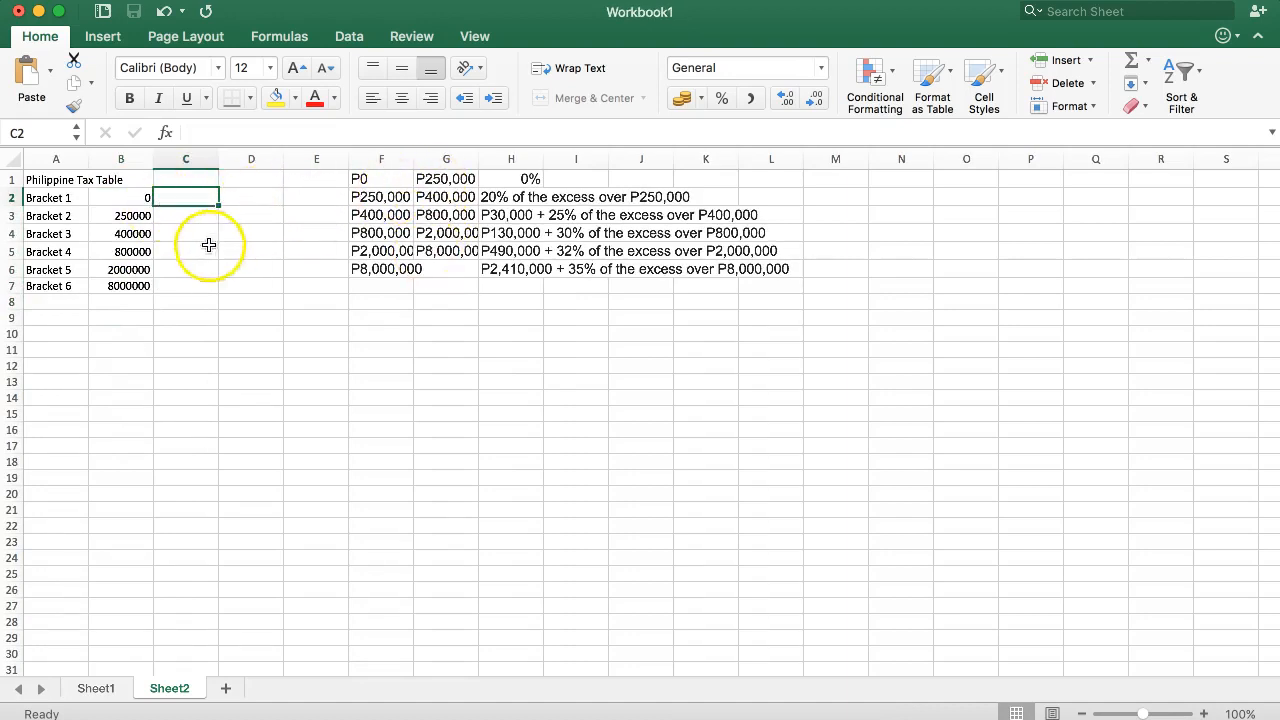
type("250000")
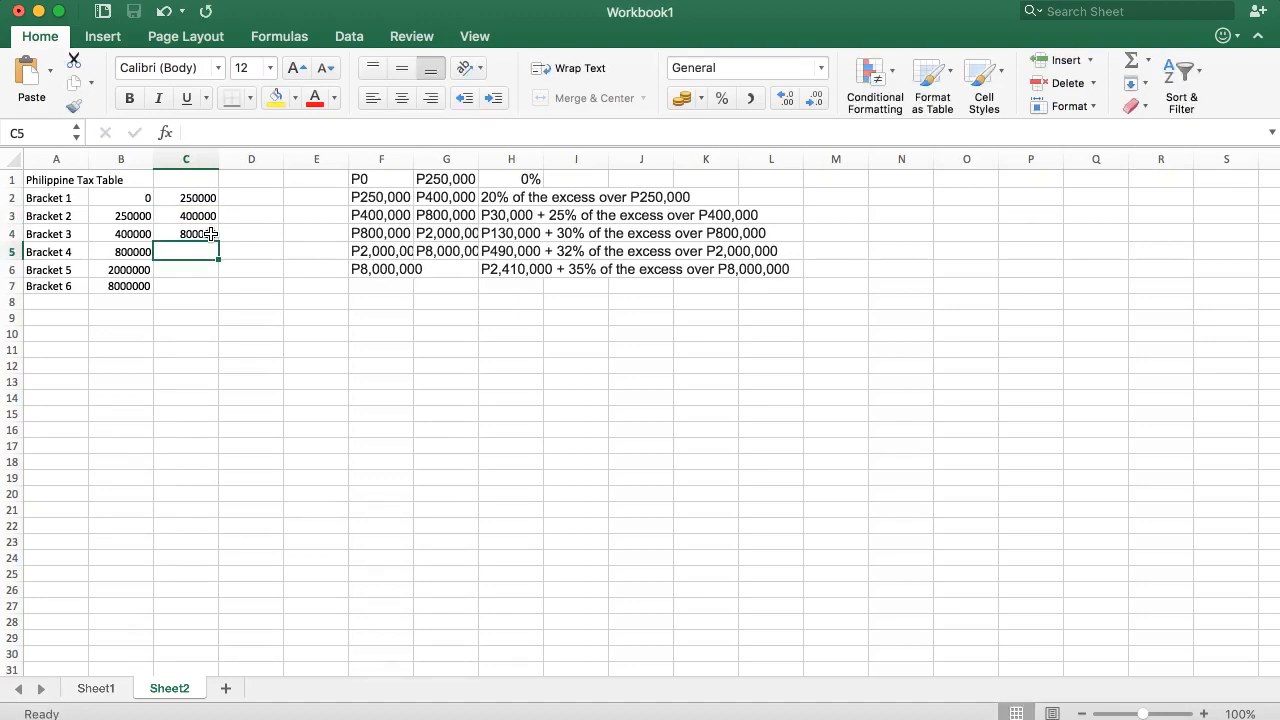
type("2000000")
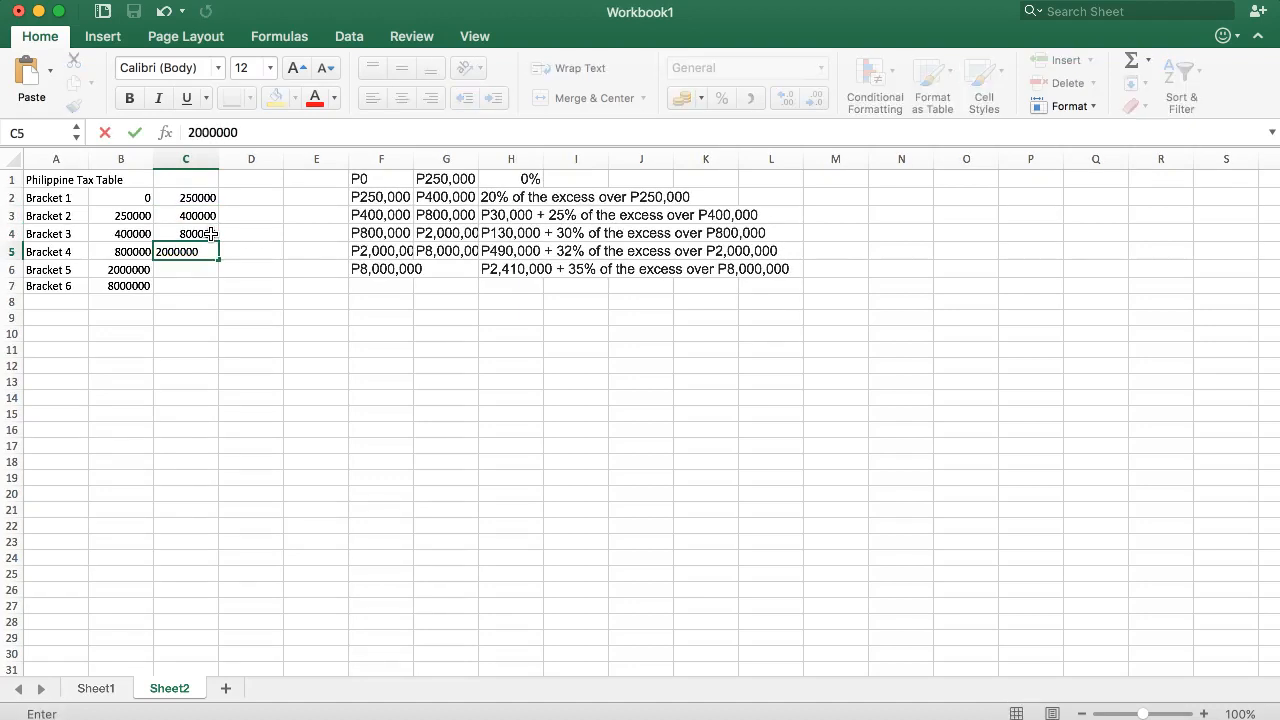
type("8000000")
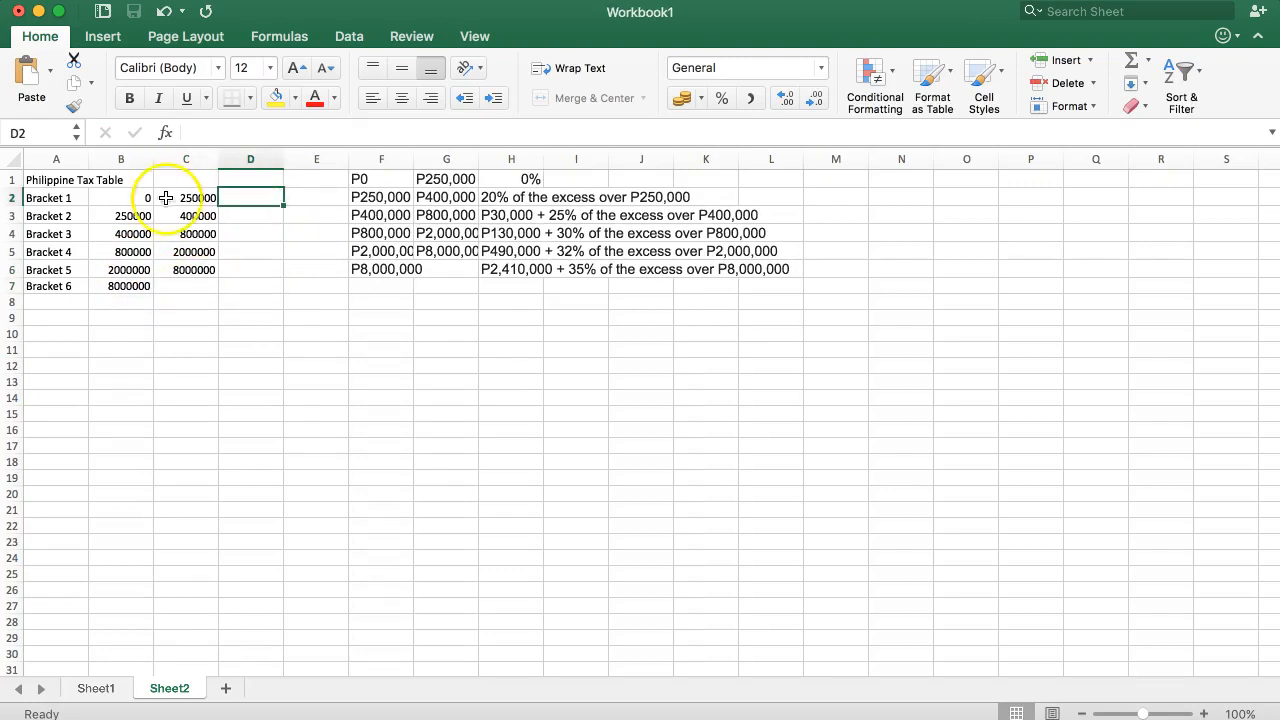
Merge the title across the table and give B2:D7 the 20% - Accent2 cell style
left_click(56, 180)
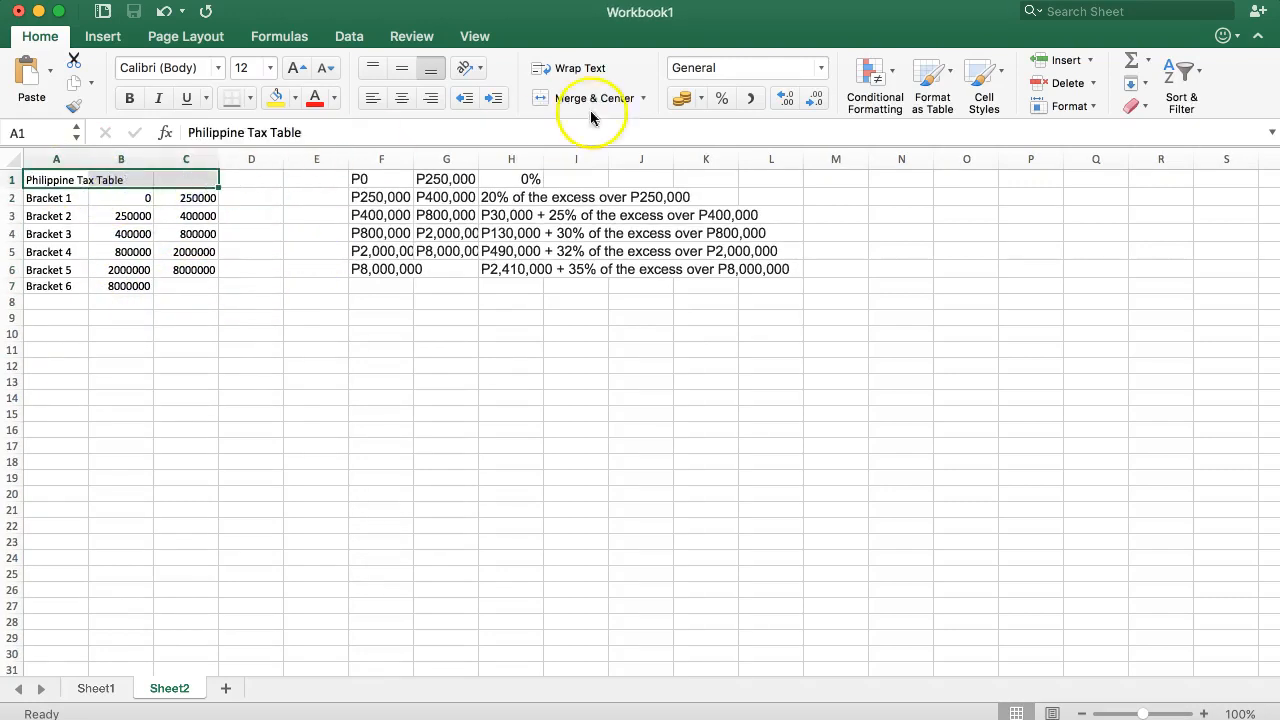
left_click(983, 85)
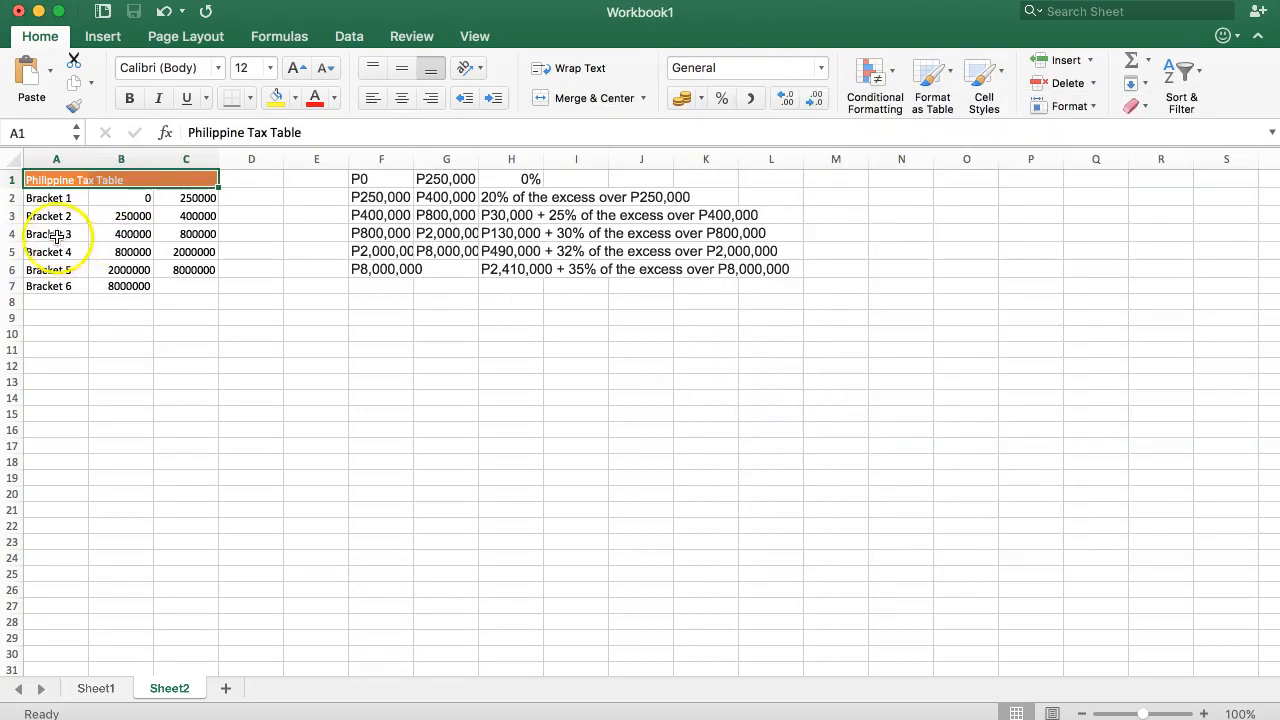
left_click_drag(121, 197, 186, 286)
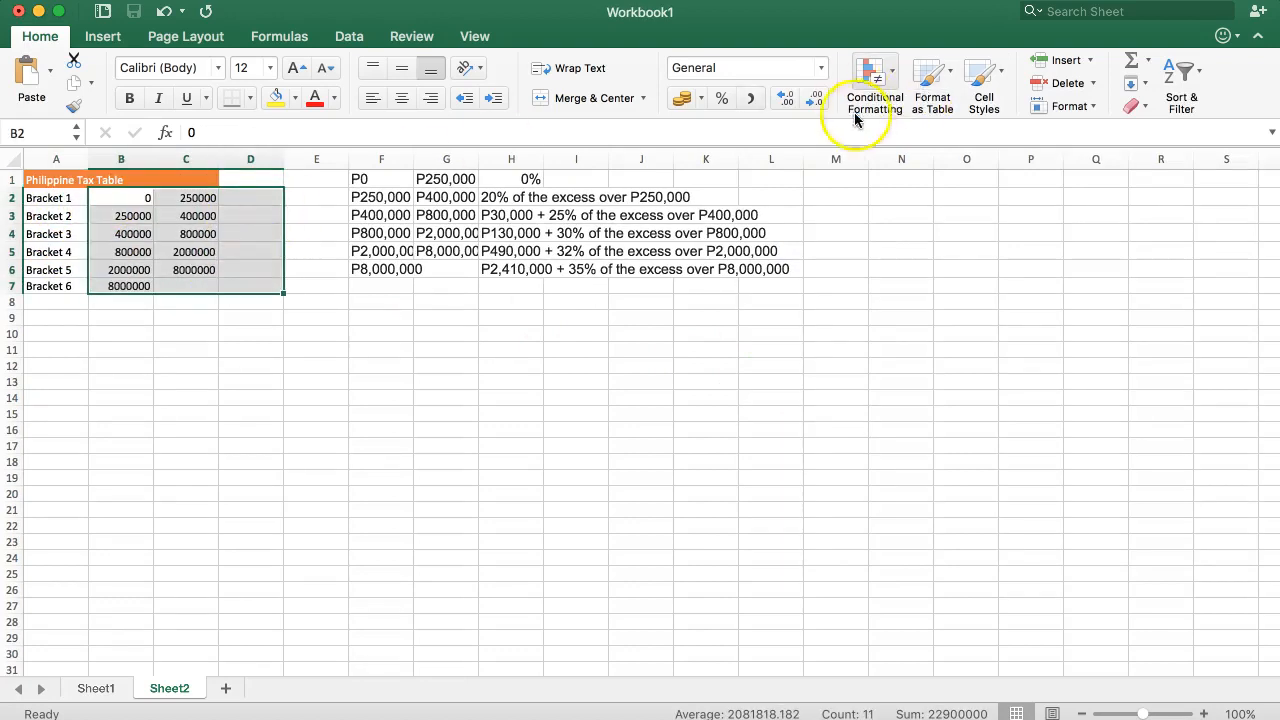
left_click(983, 83)
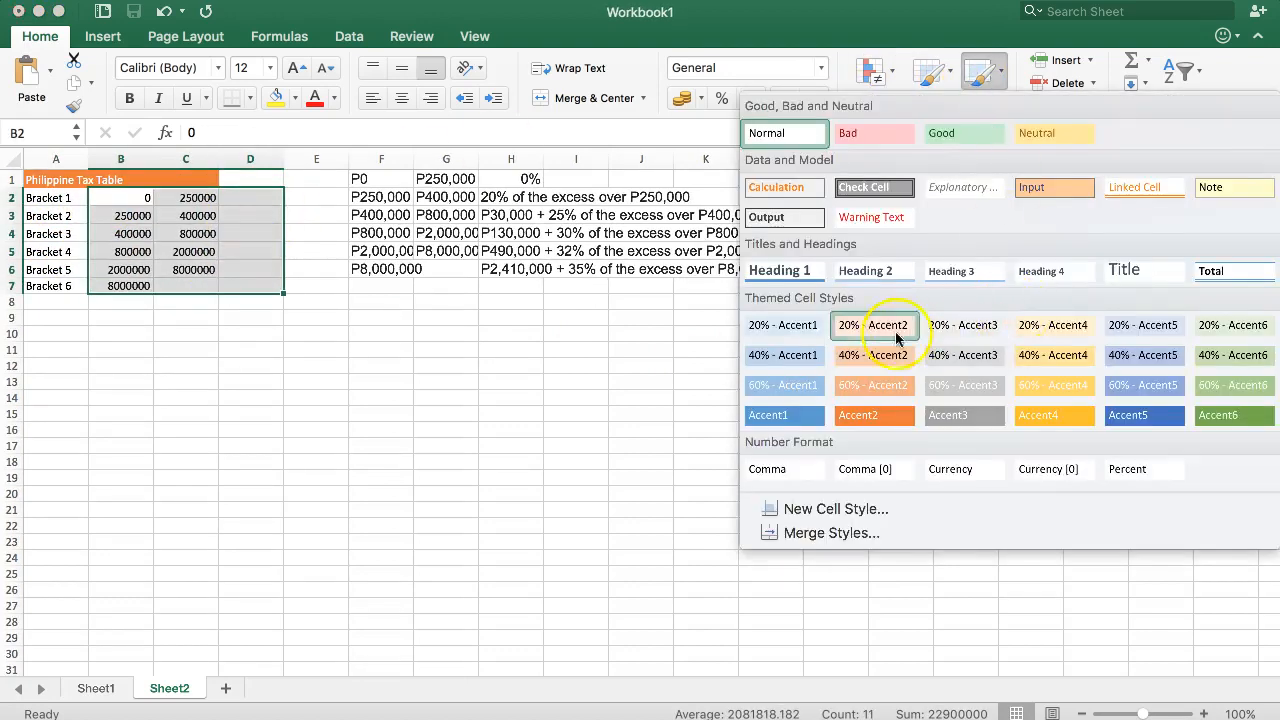
left_click(885, 325)
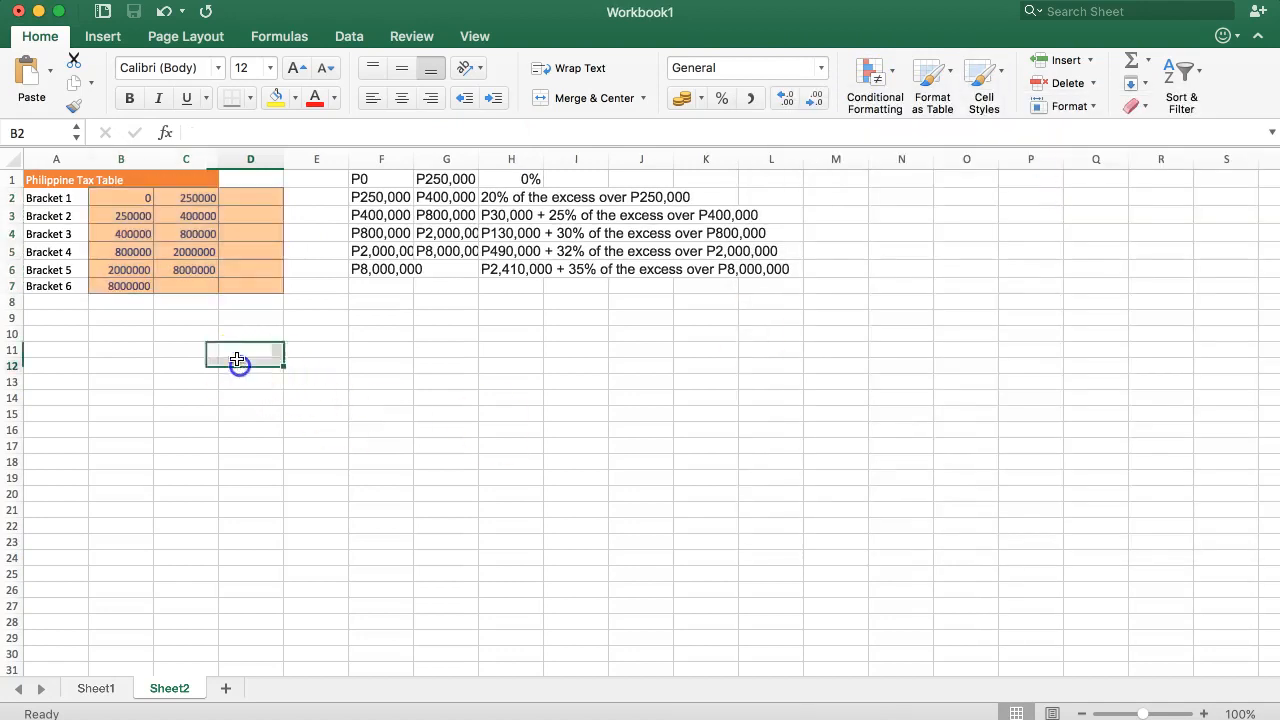
left_click(250, 179)
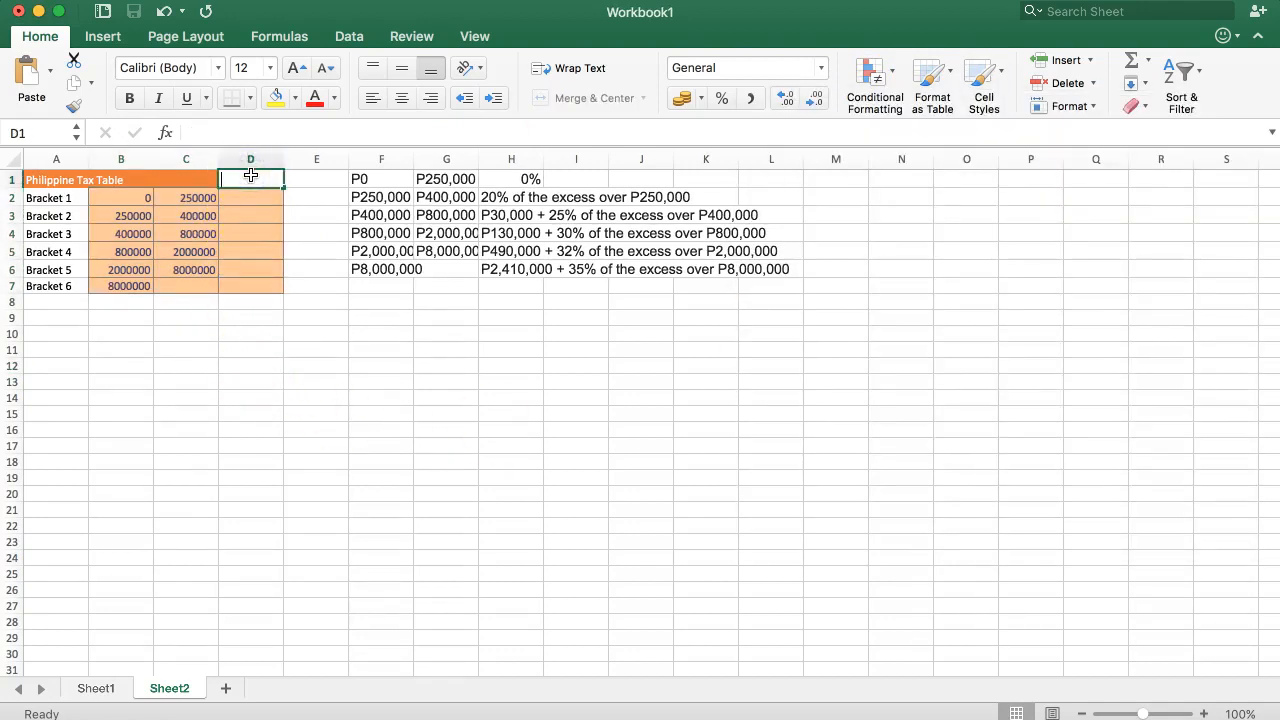
Add a 'Percentage' heading in D1 with rates 0%, 20%, 25%, 30%, 32% below
type("Percentage")
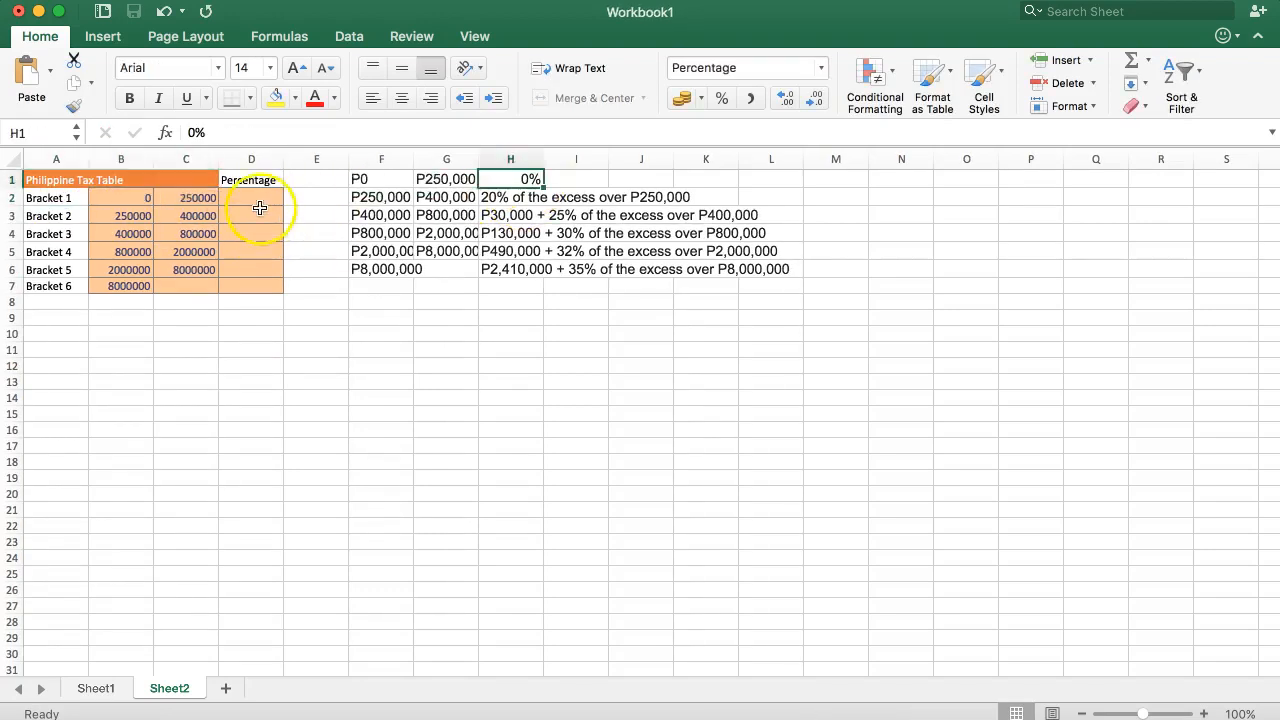
left_click(251, 197)
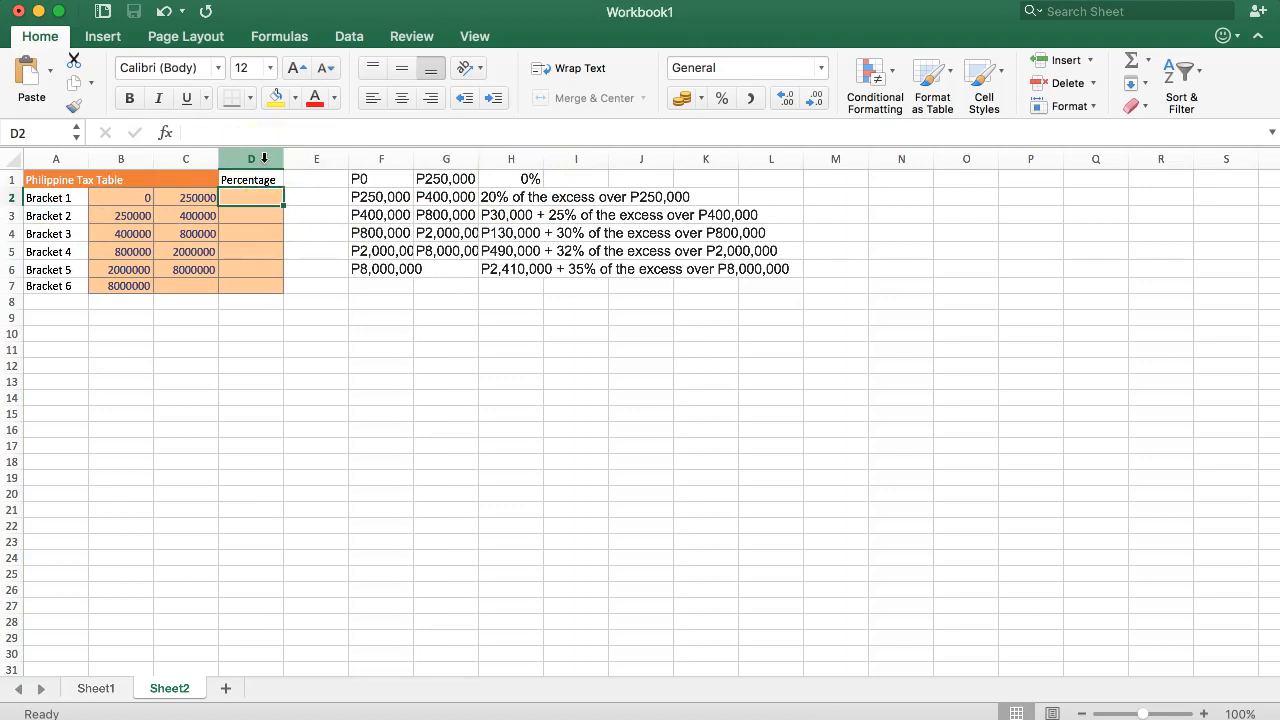
type(")")
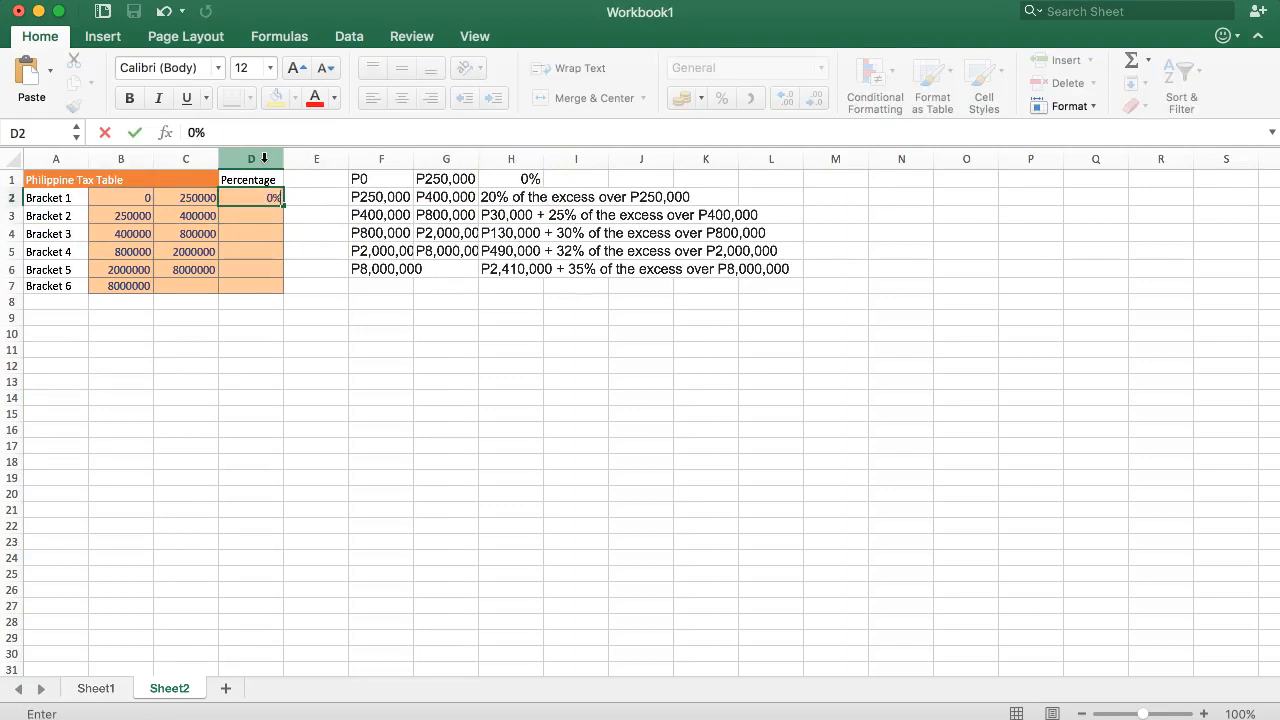
type("20%")
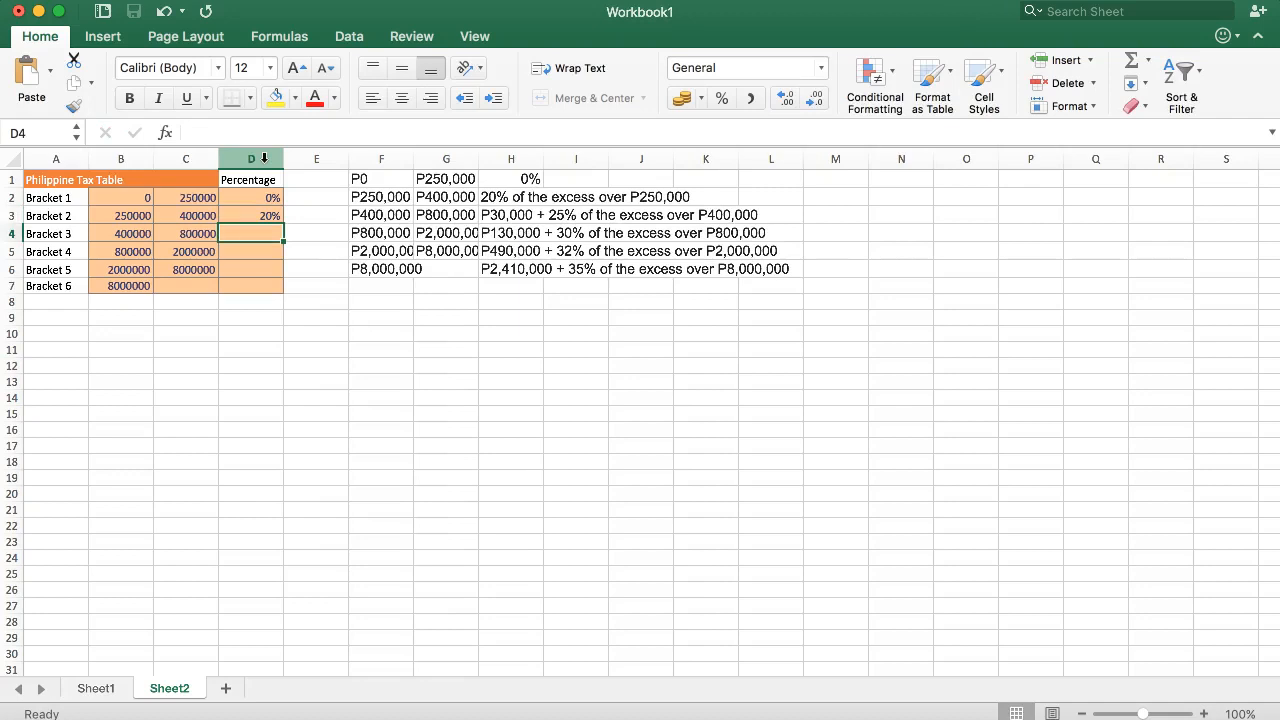
type("25%")
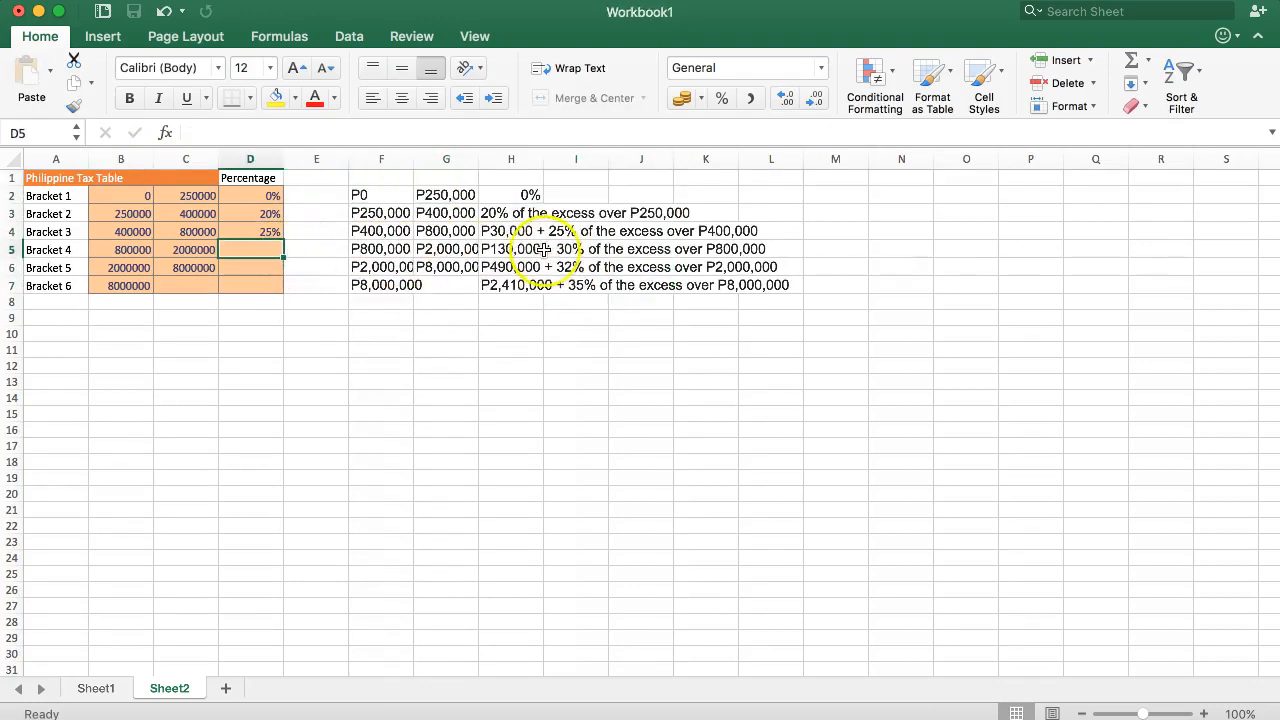
type("30%")
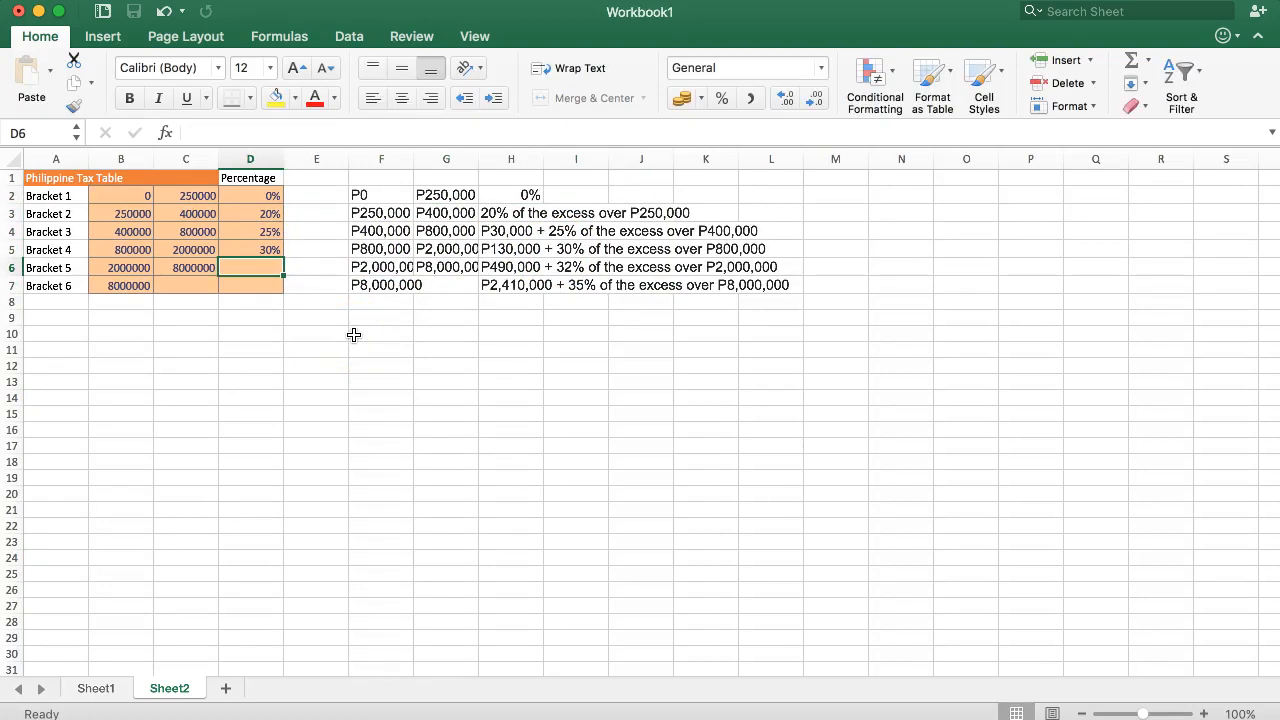
type("32%")
left_click(251, 285)
type("35")
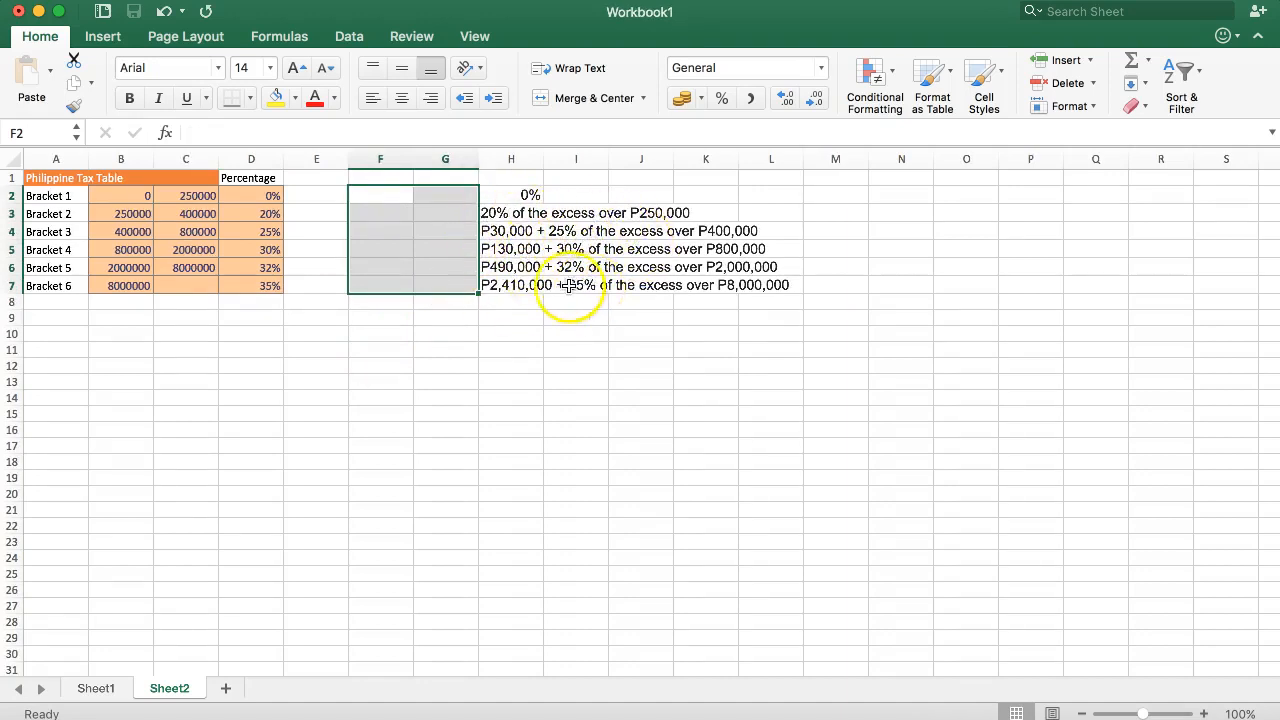
Add a 'Minimum Tax' heading in E1 with 0, 0, 30000, 130000, 490000, 2410000 below
left_click(510, 249)
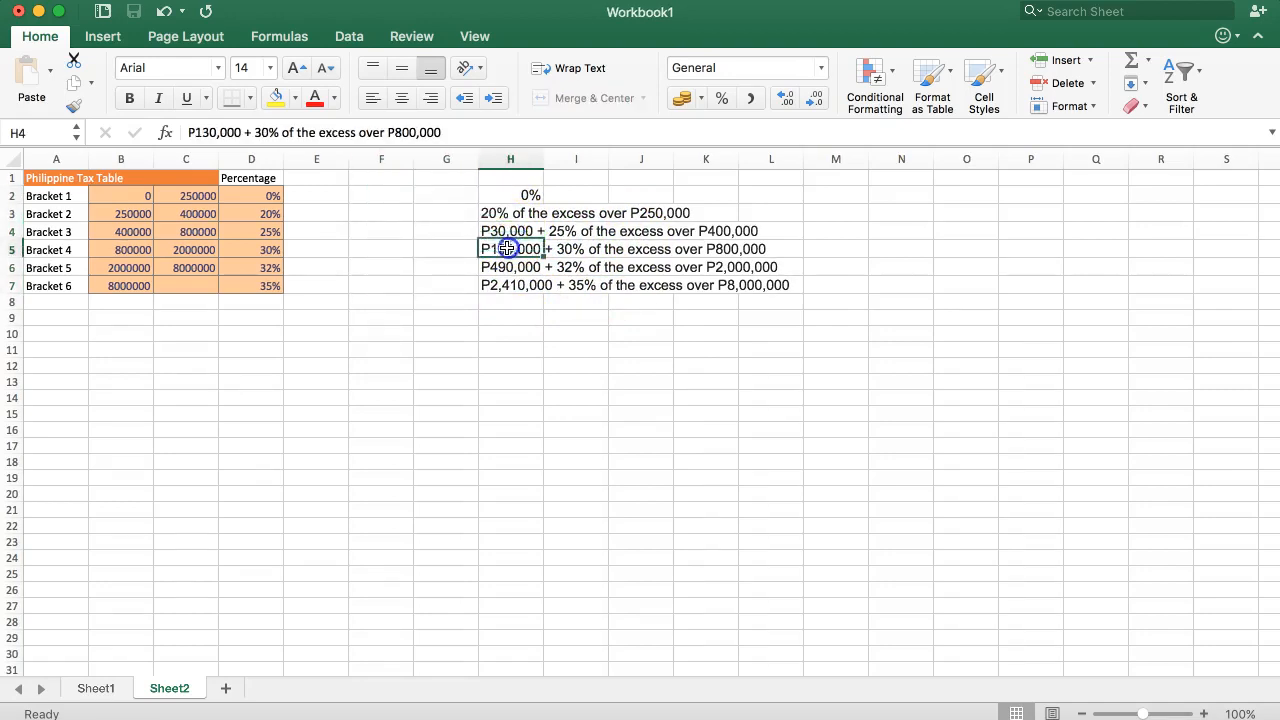
left_click(510, 231)
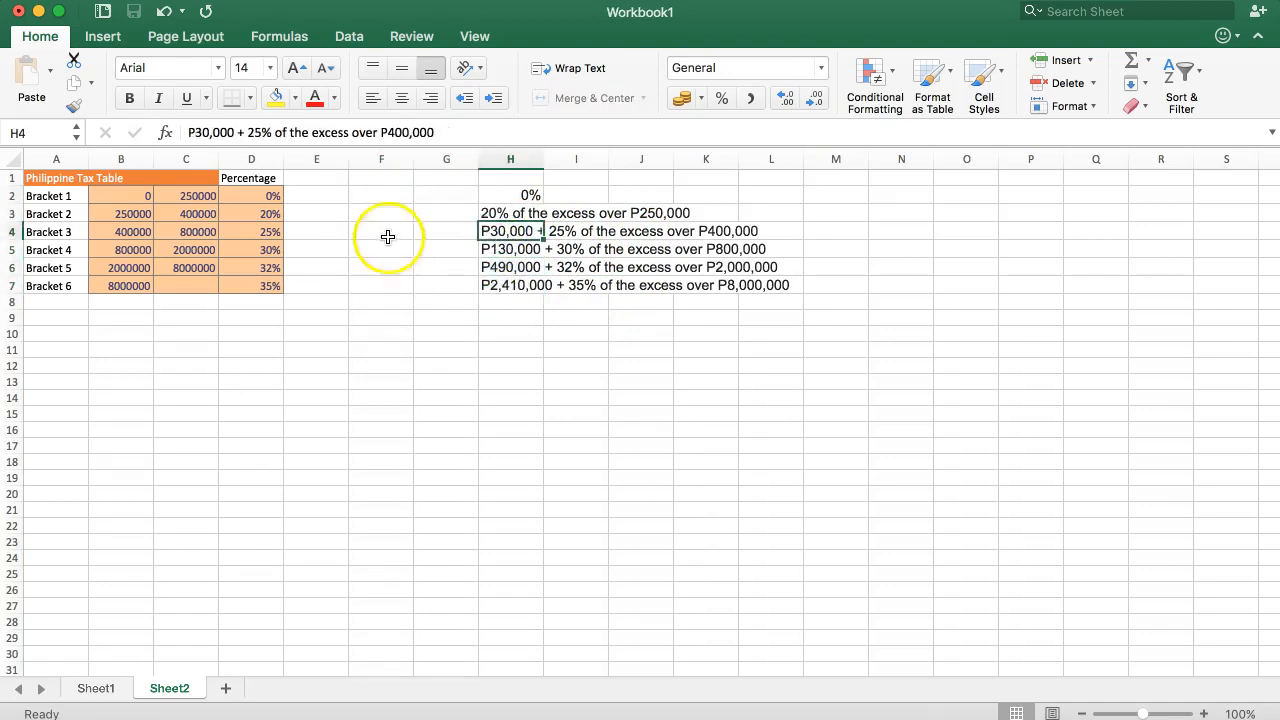
type("Minimum Tax")
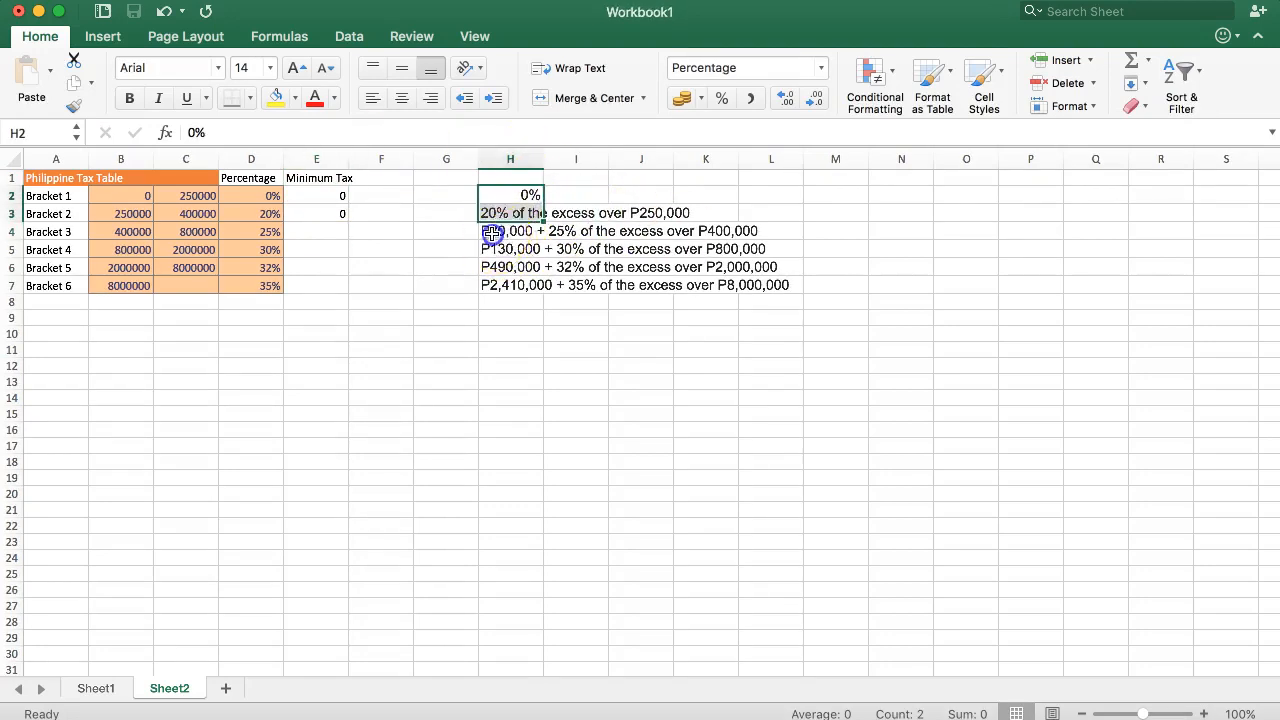
left_click(316, 231)
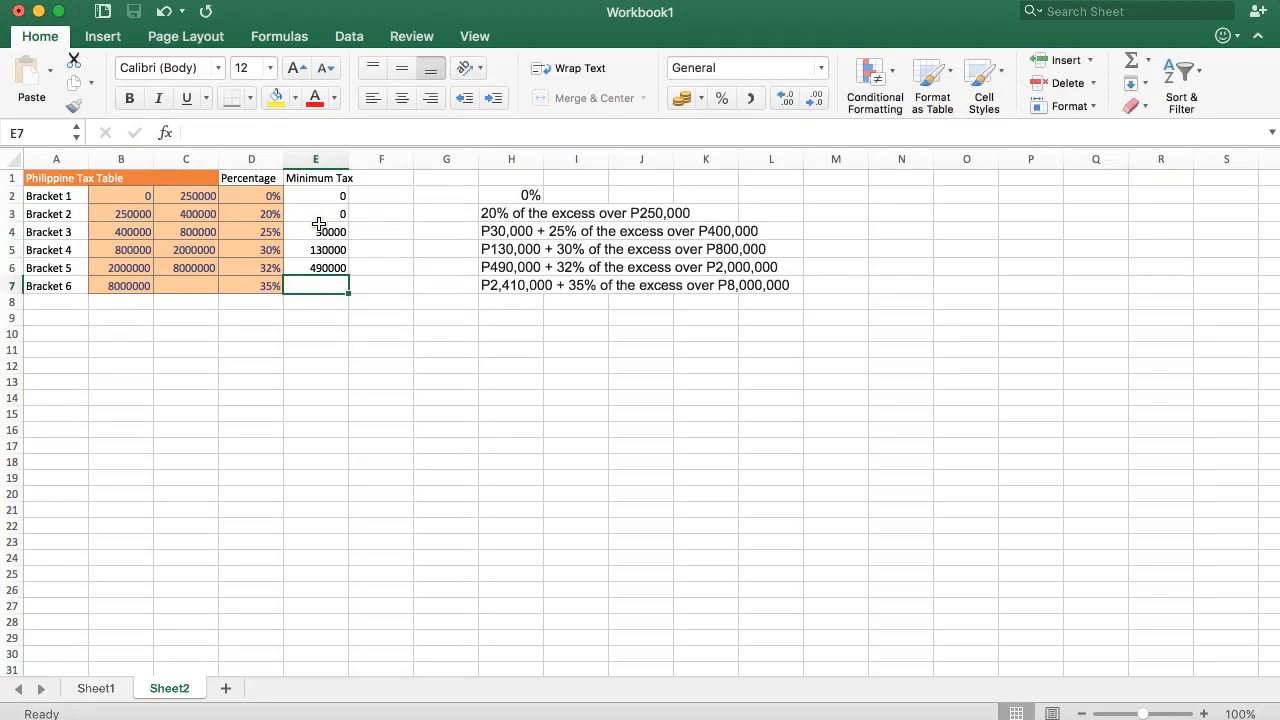
type("2410000")
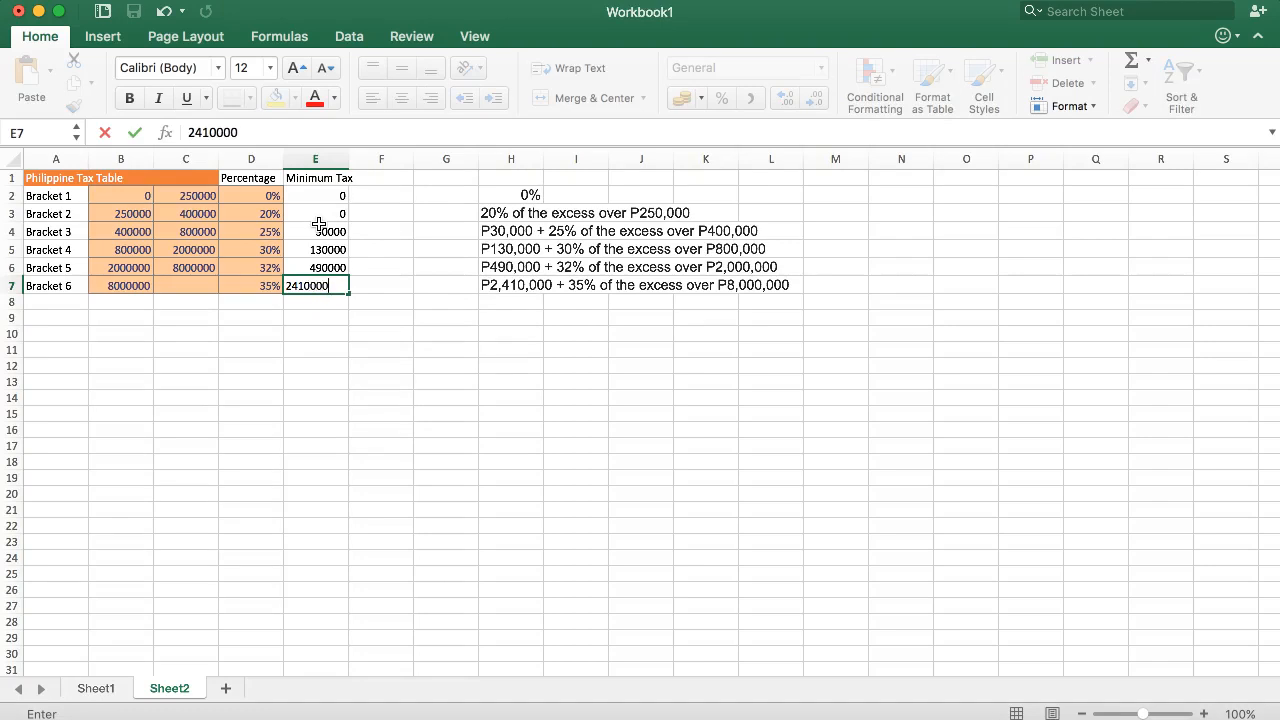
key("enter")
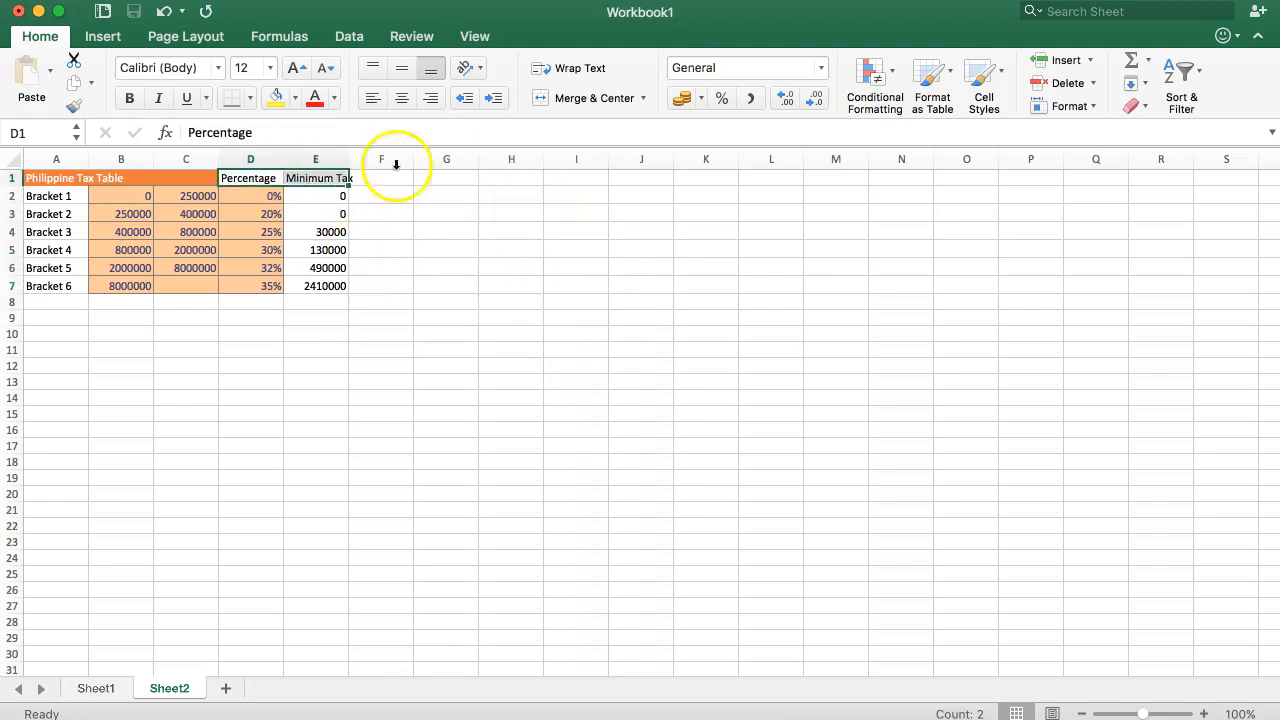
Style D1:E1 with Accent2, E2:E7 with 20% - Accent2, and italicise the bracket labels
left_click(983, 84)
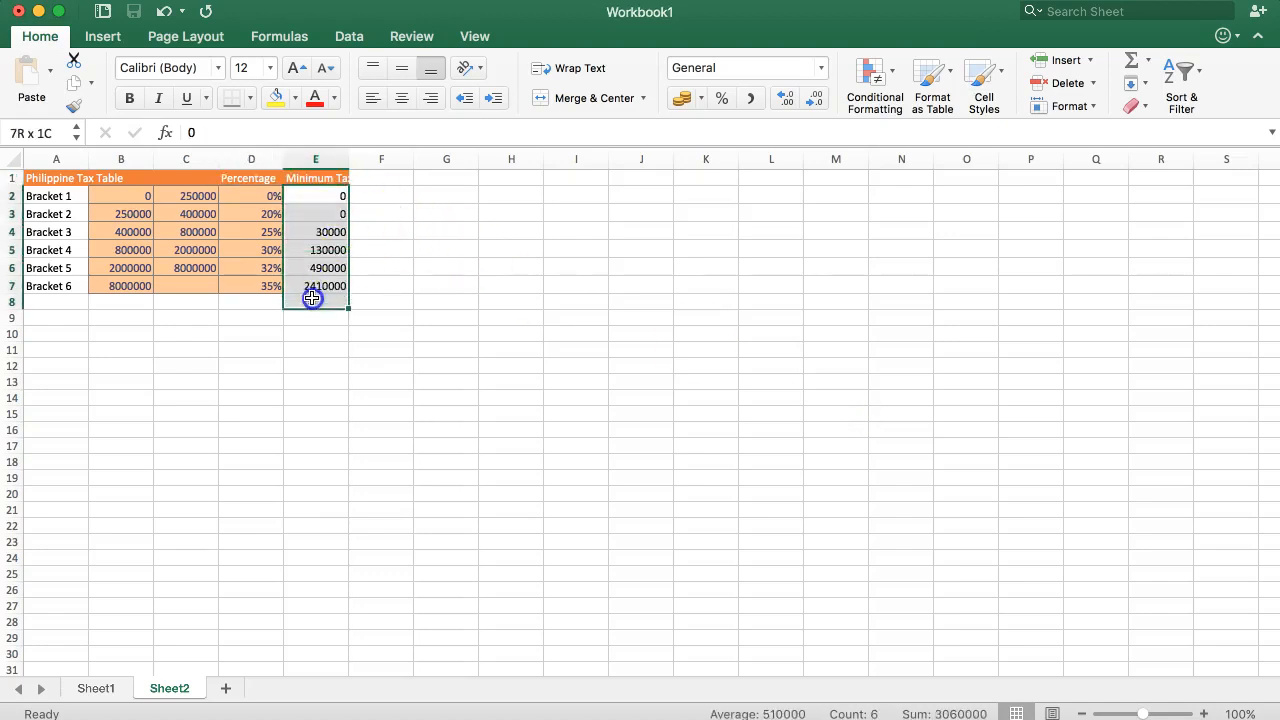
left_click(316, 249)
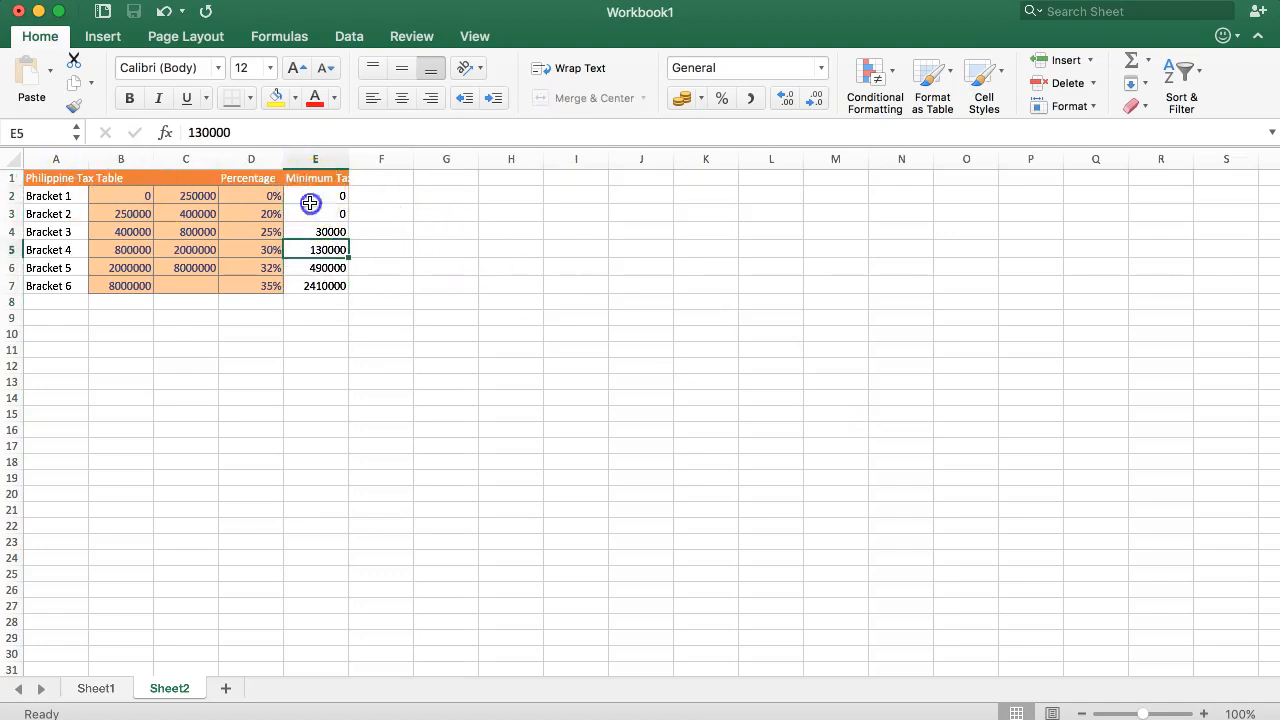
left_click(983, 83)
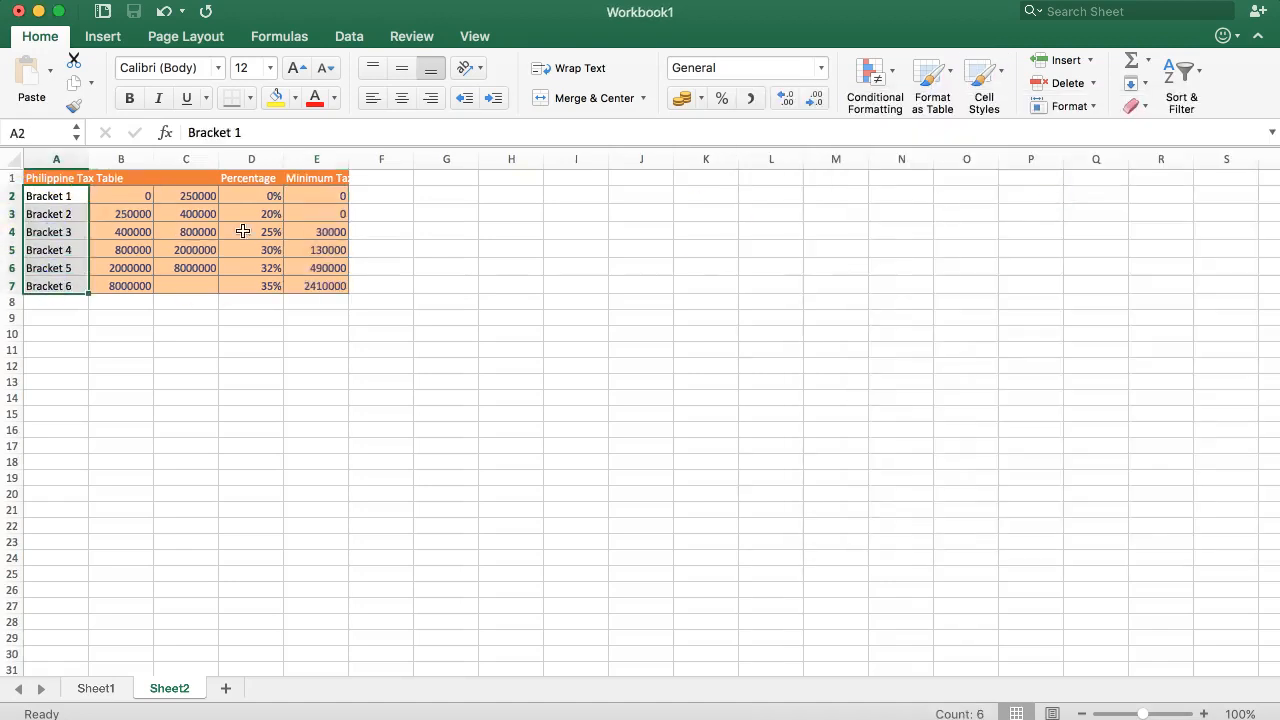
left_click(984, 84)
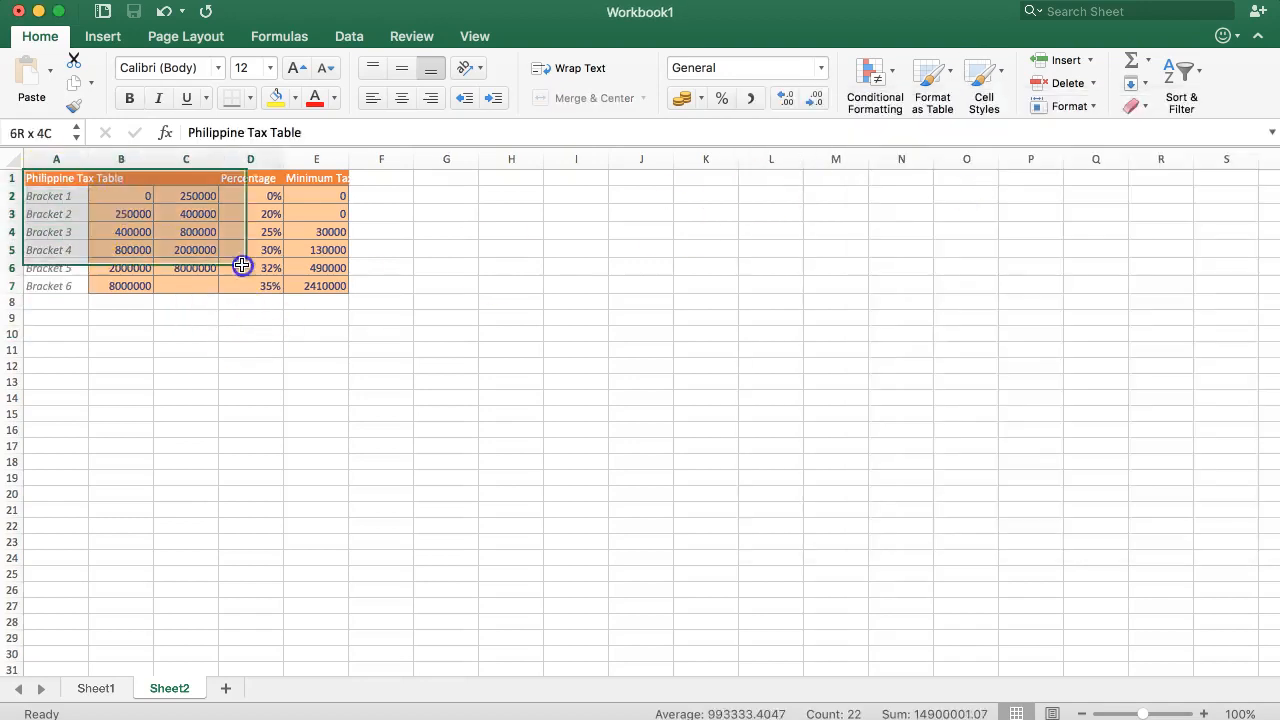
left_click(269, 68)
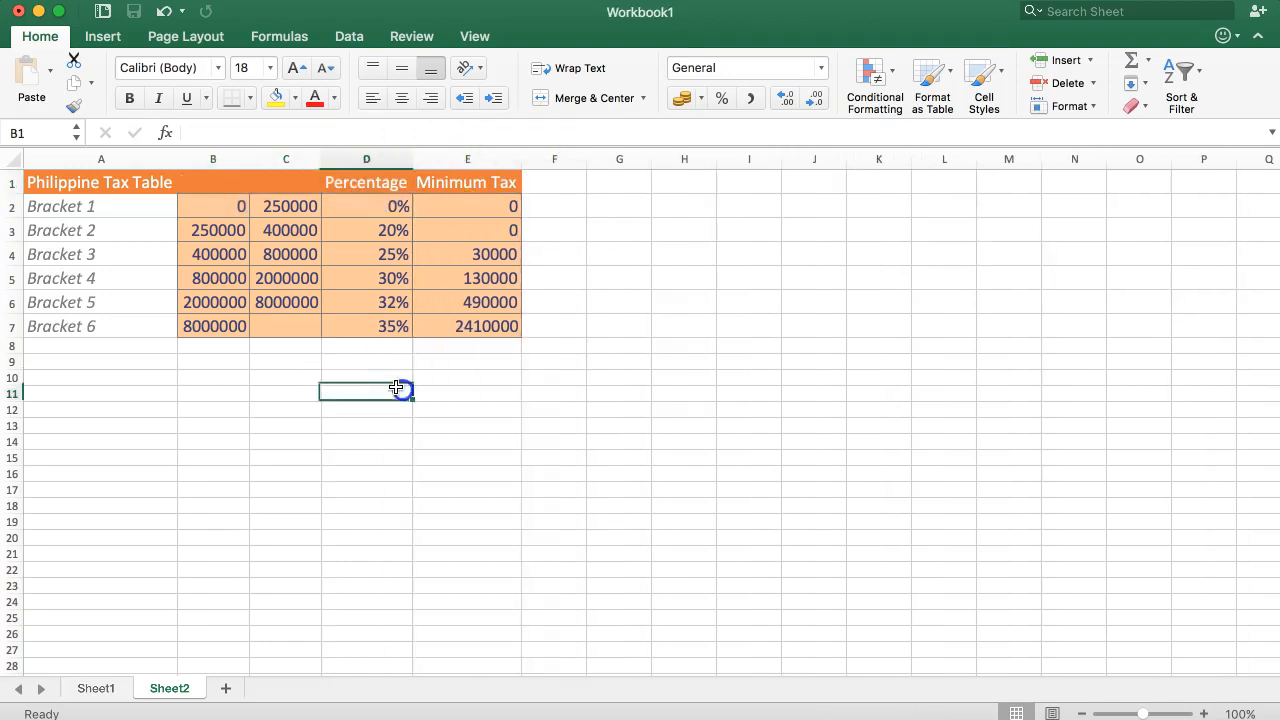
Apply peso accounting format to the bracket ranges and Minimum Tax amounts
left_click_drag(241, 206, 286, 326)
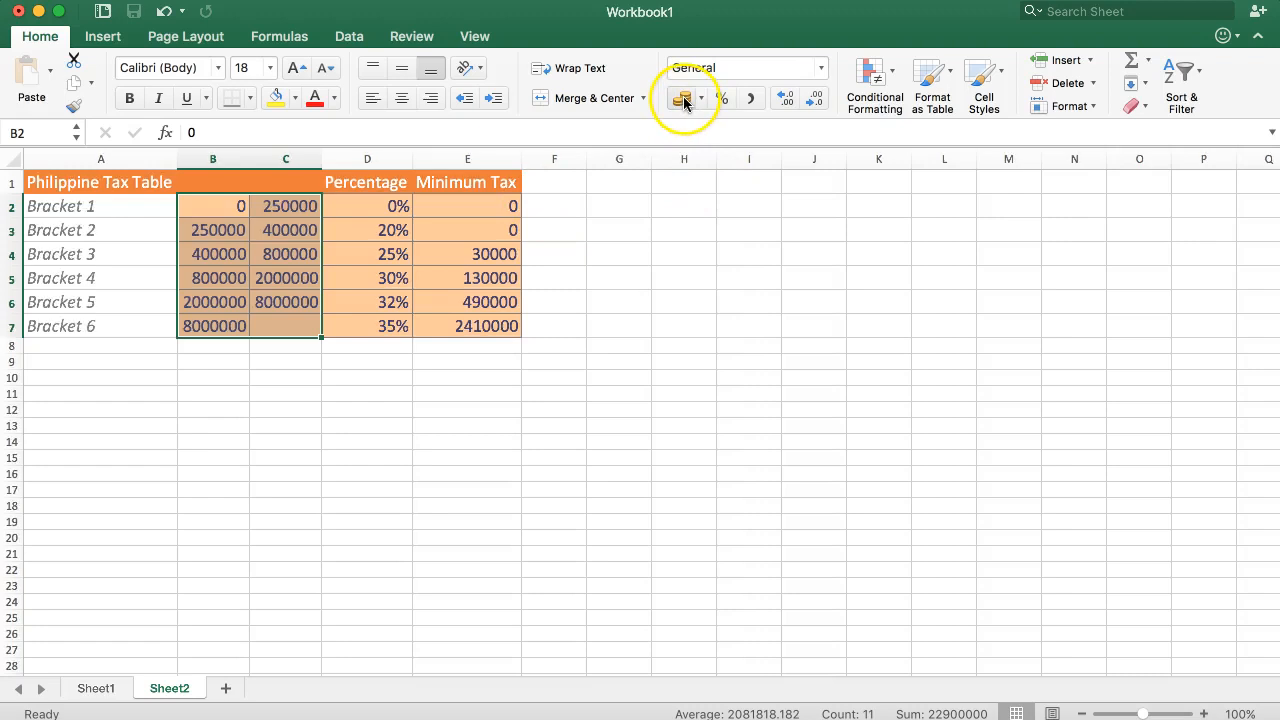
left_click(682, 98)
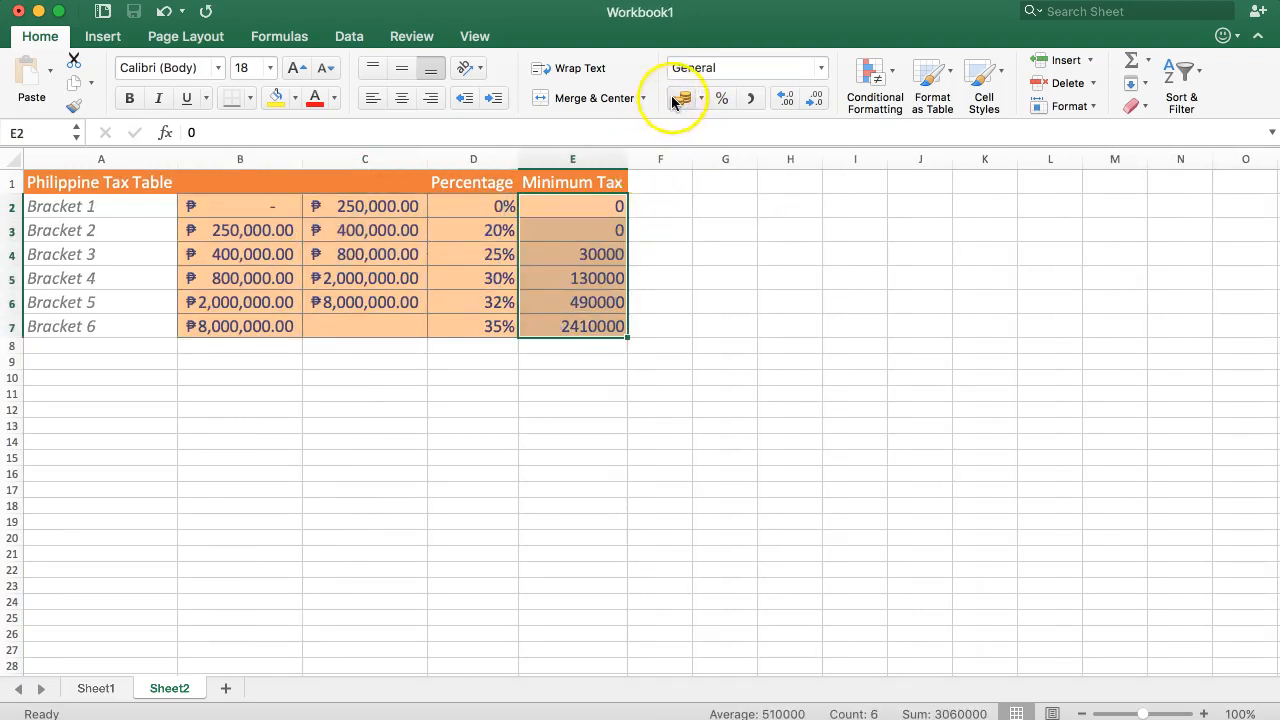
left_click(680, 98)
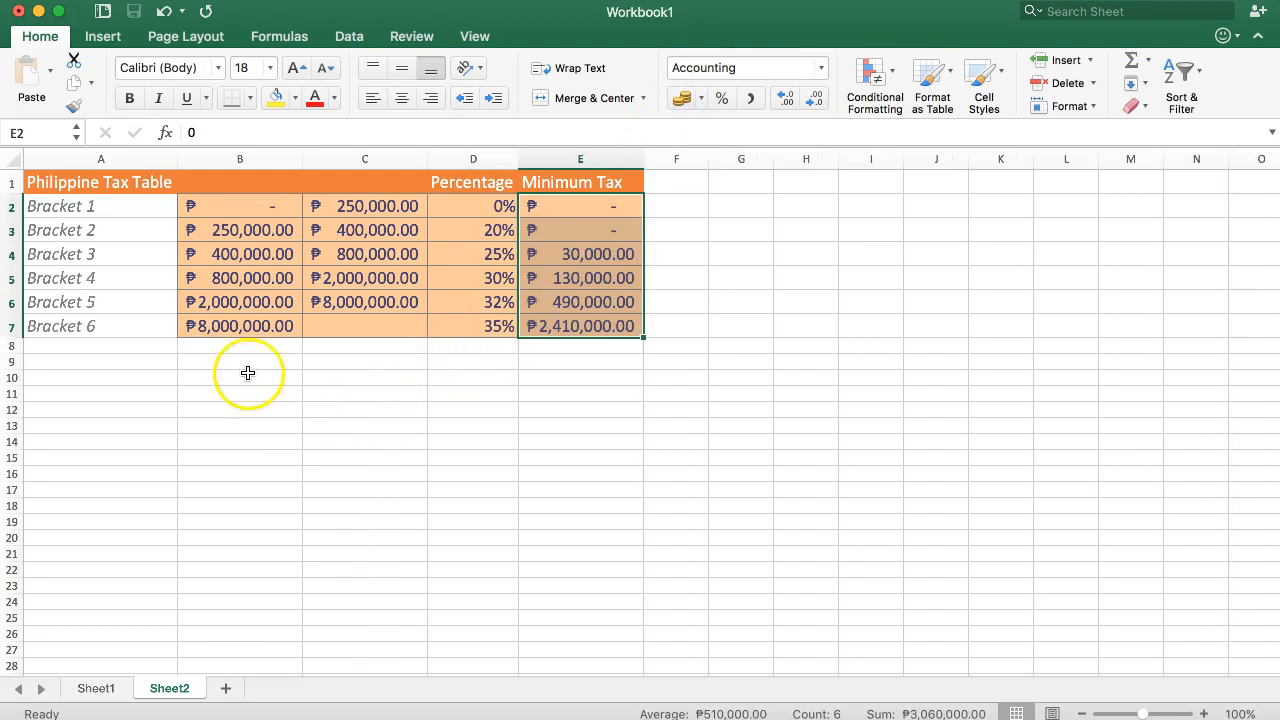
mouse_move(216, 386)
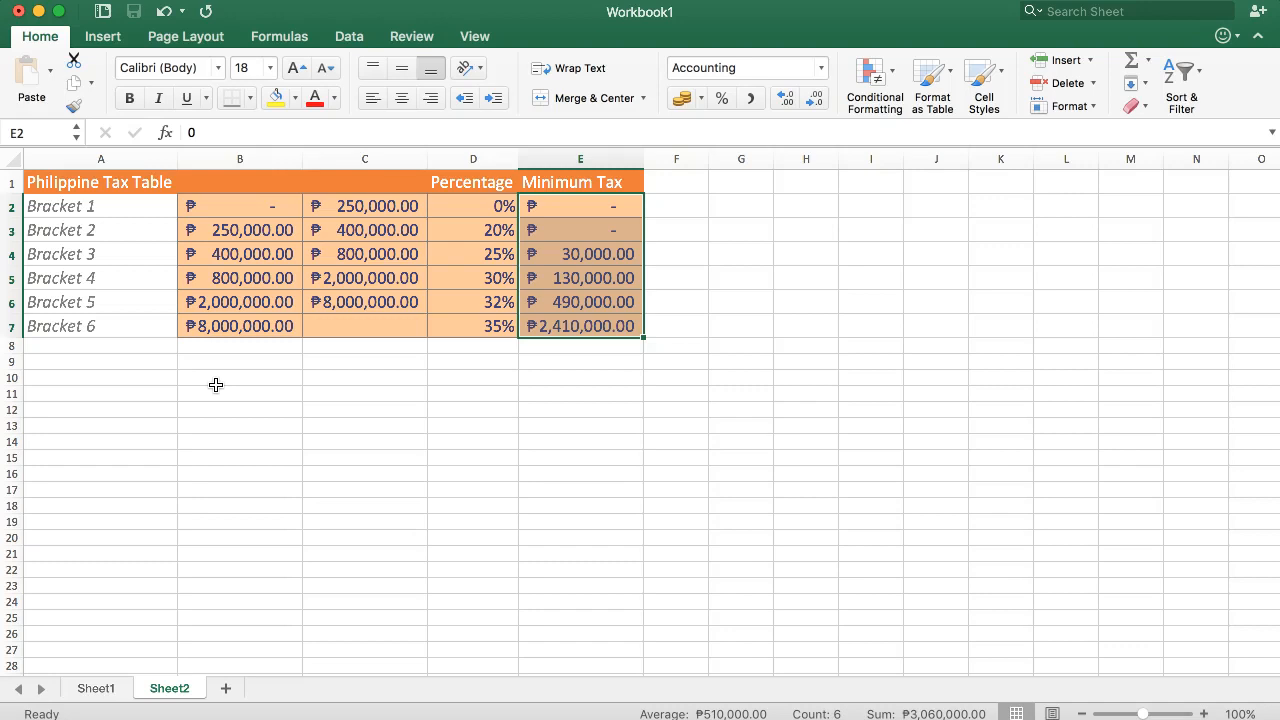
mouse_move(221, 414)
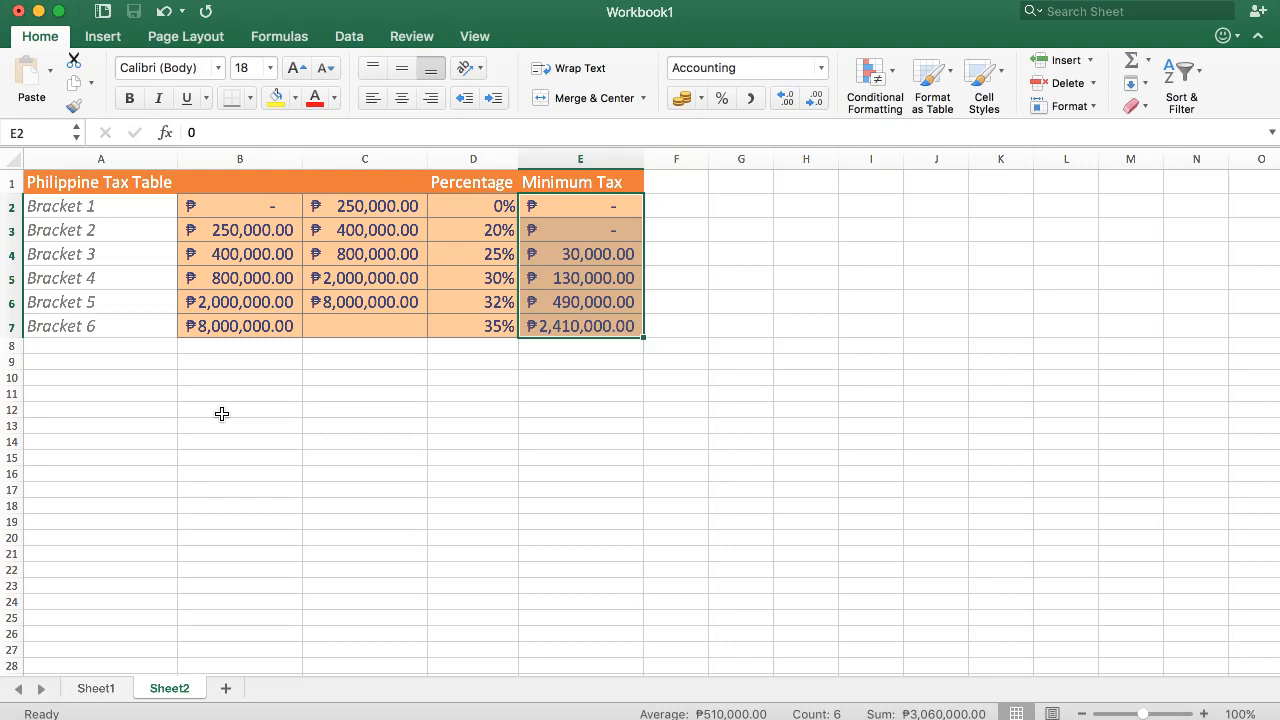
mouse_move(215, 490)
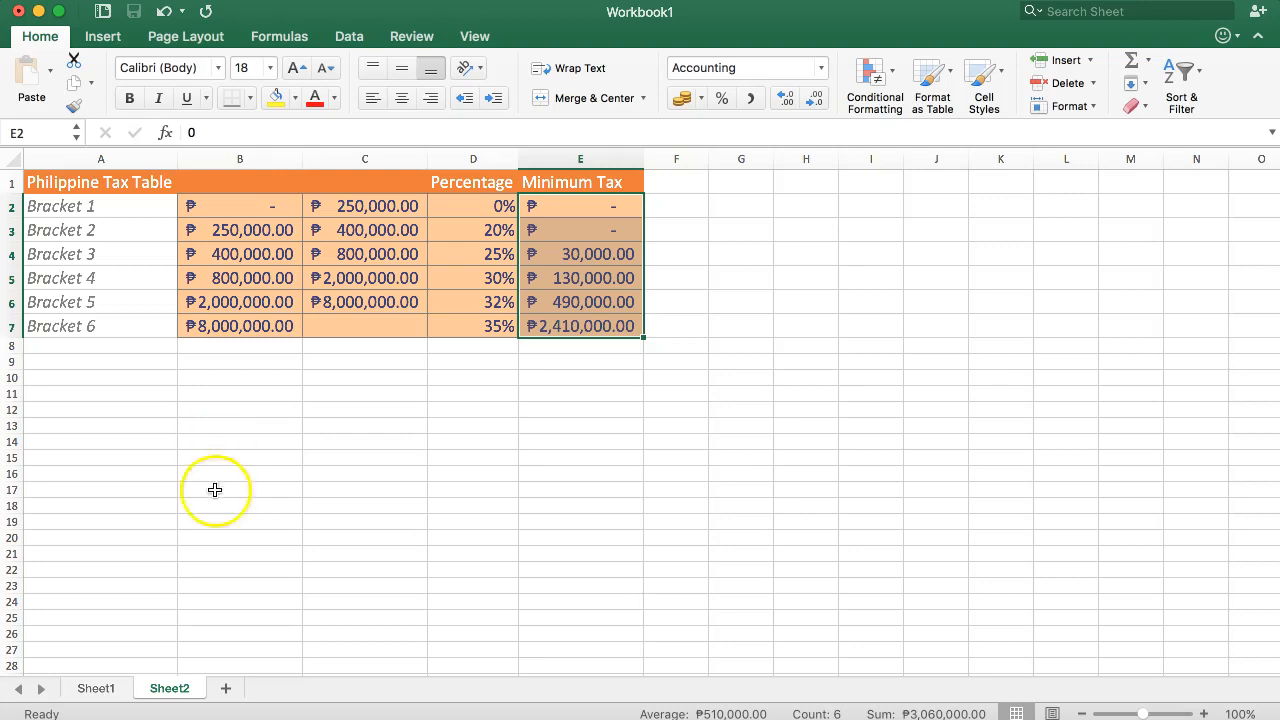